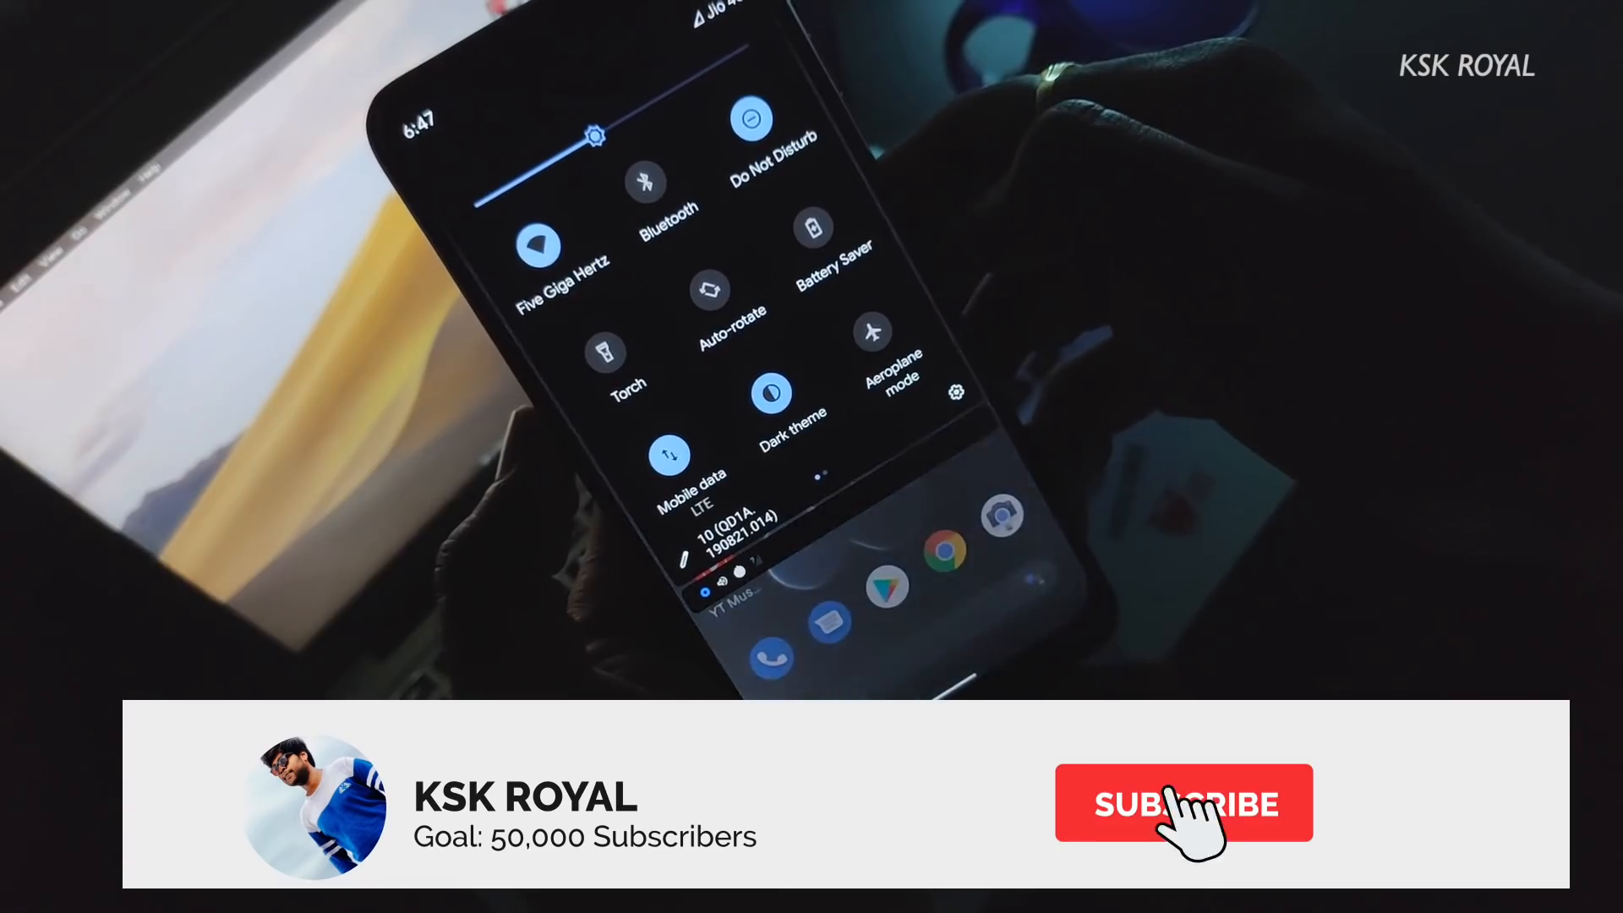
# Dismiss the quick settings shade and reveal the app drawer with Settings listed.
pyautogui.click(1183, 801)
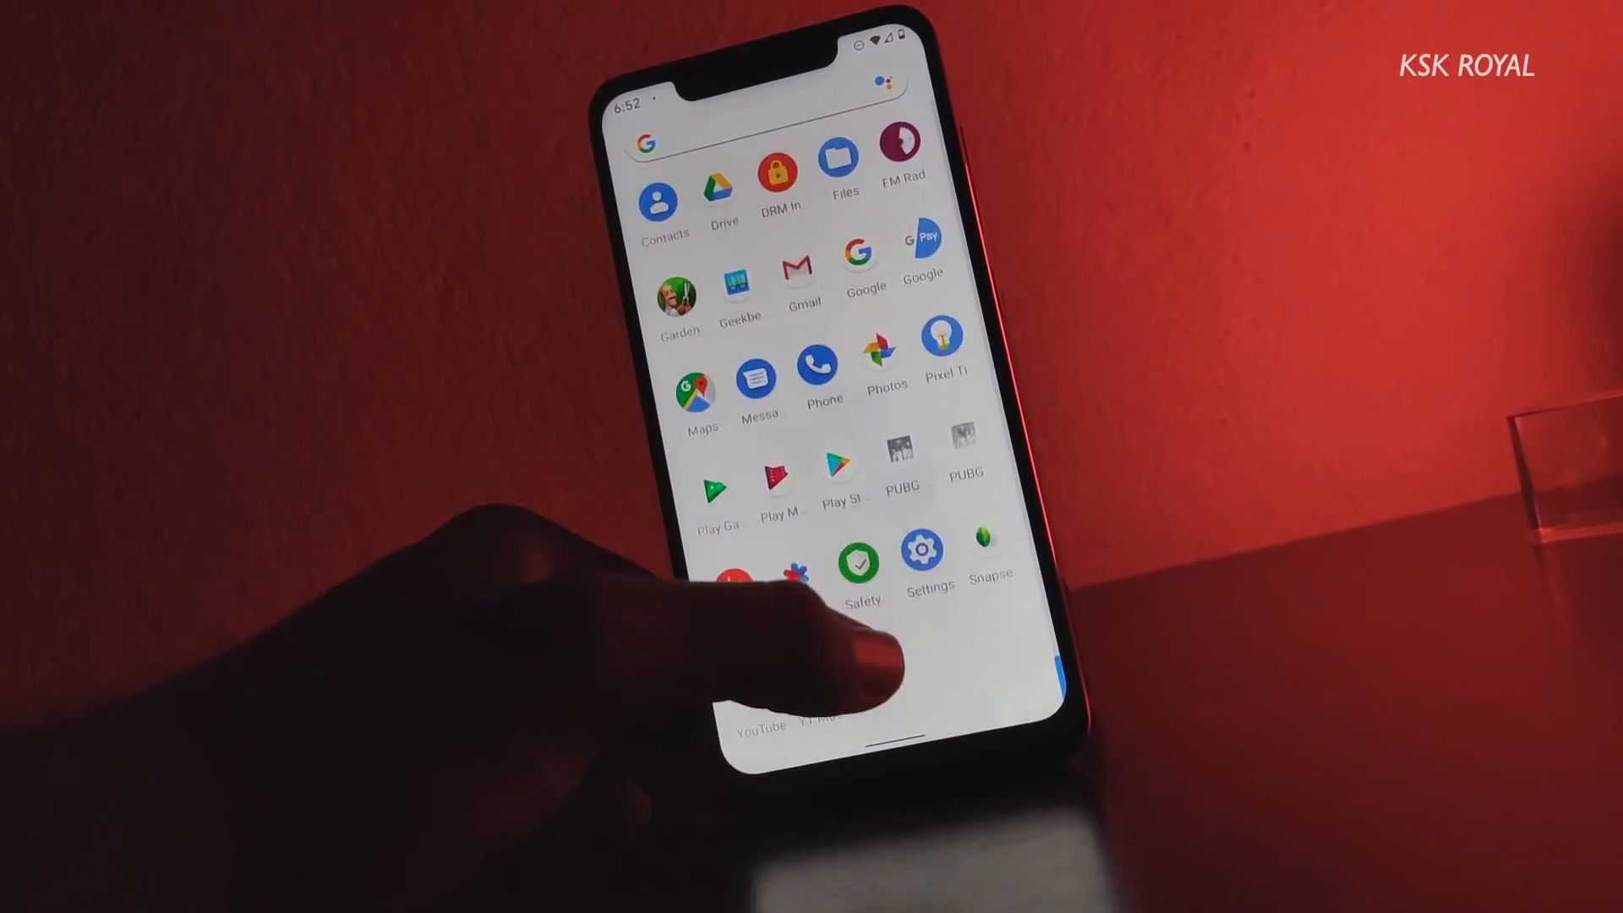
# Switch Screen attention on under Display > Advanced, then return to the main Settings list.
pyautogui.click(919, 556)
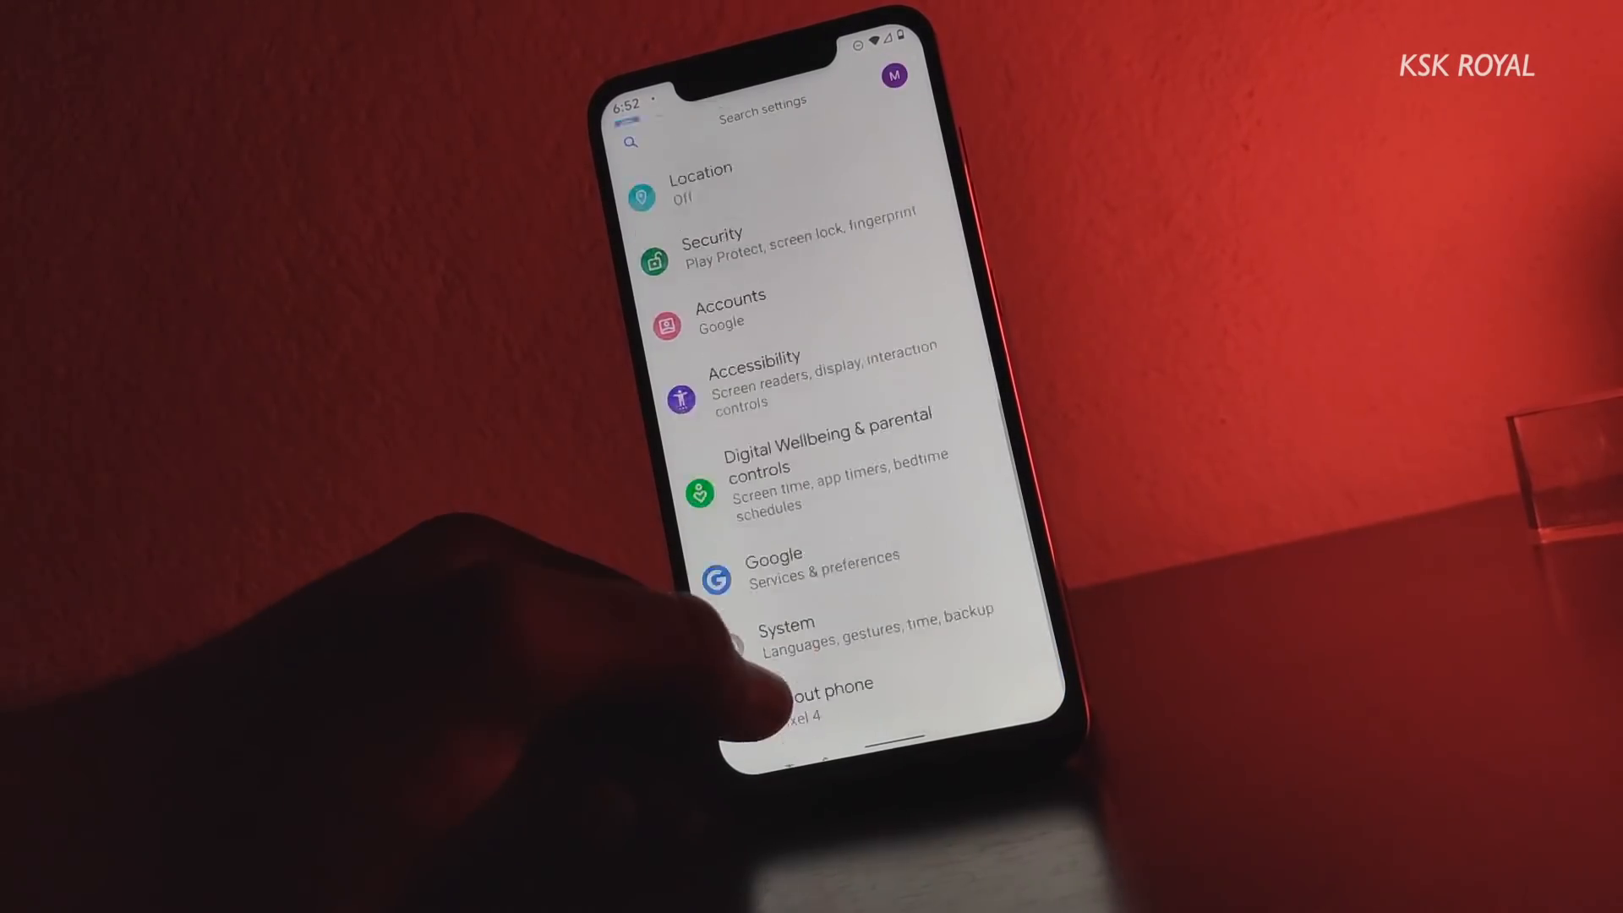
pyautogui.scroll(-3)
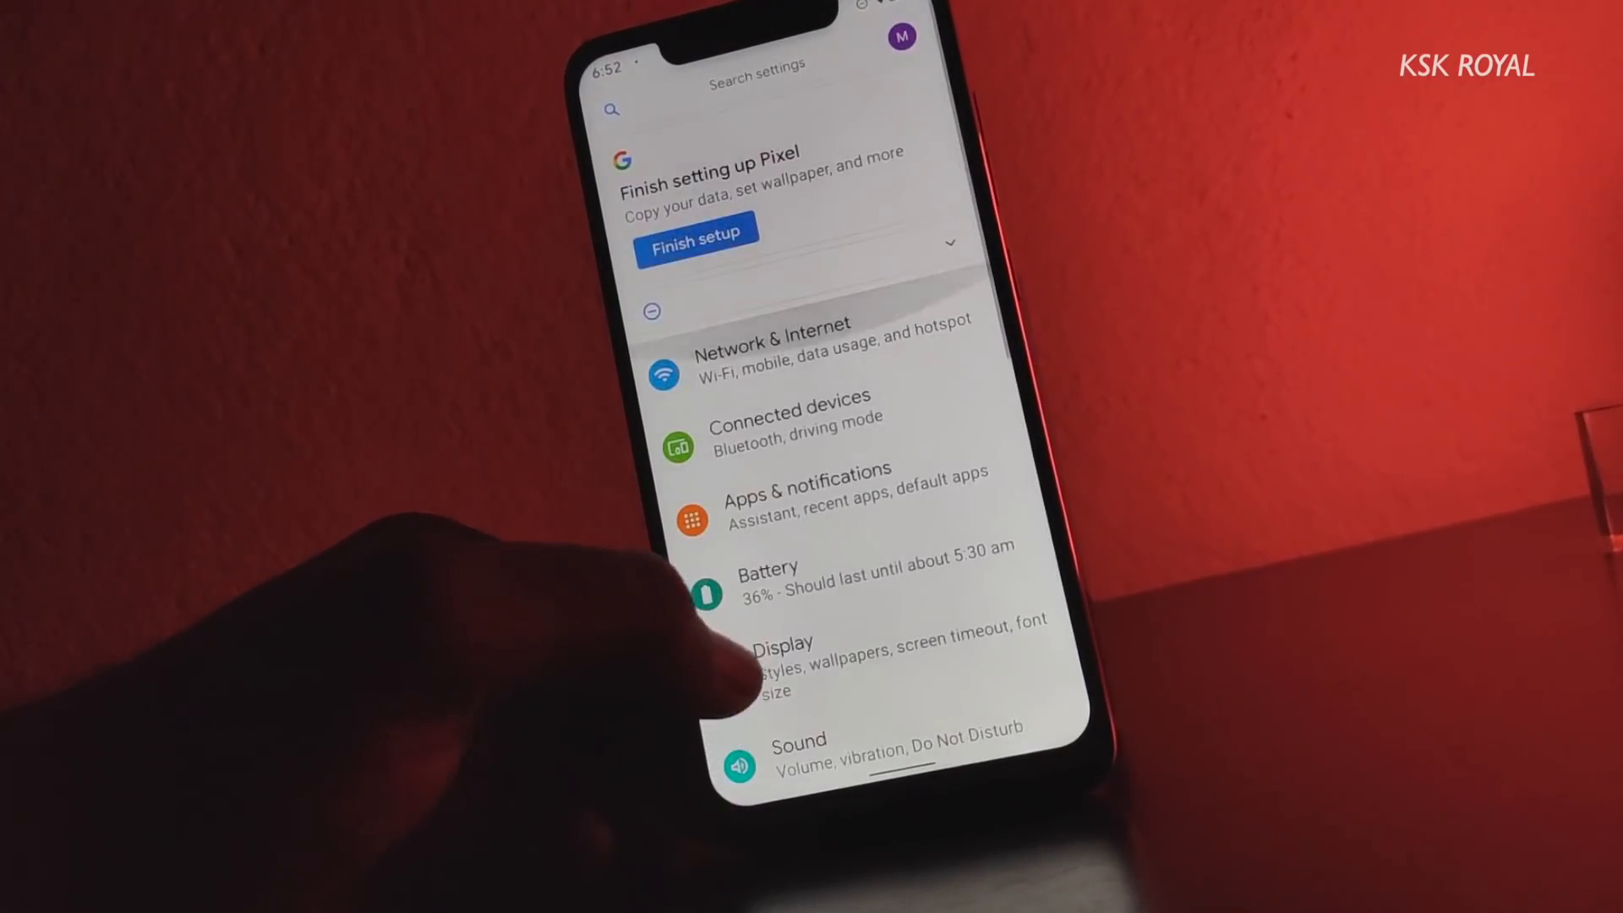
pyautogui.click(783, 642)
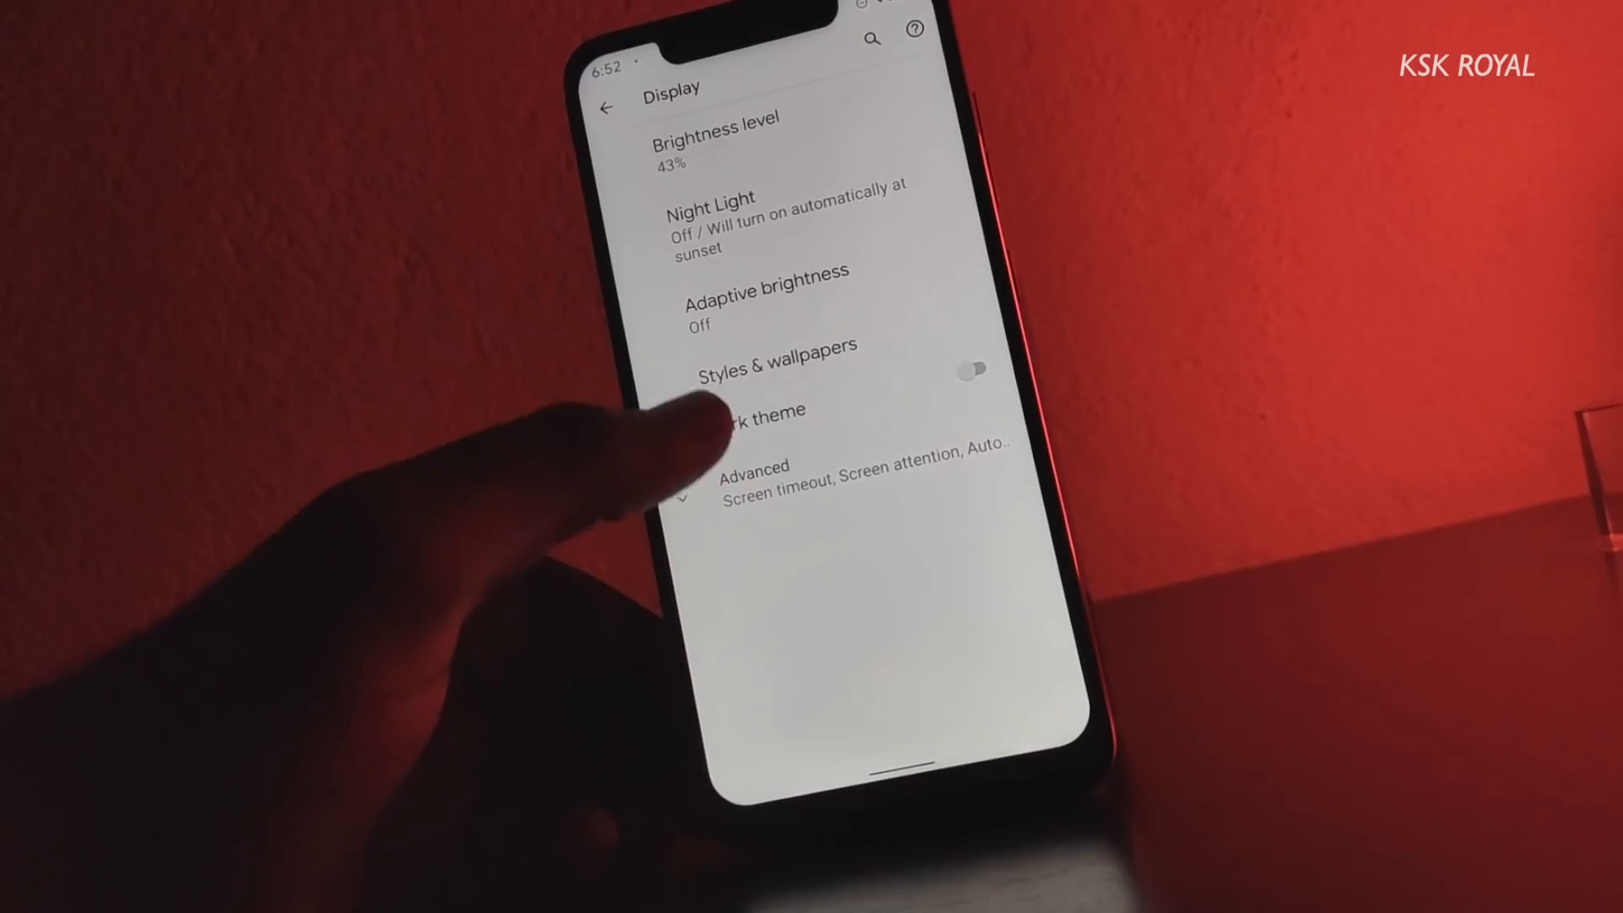
pyautogui.click(725, 466)
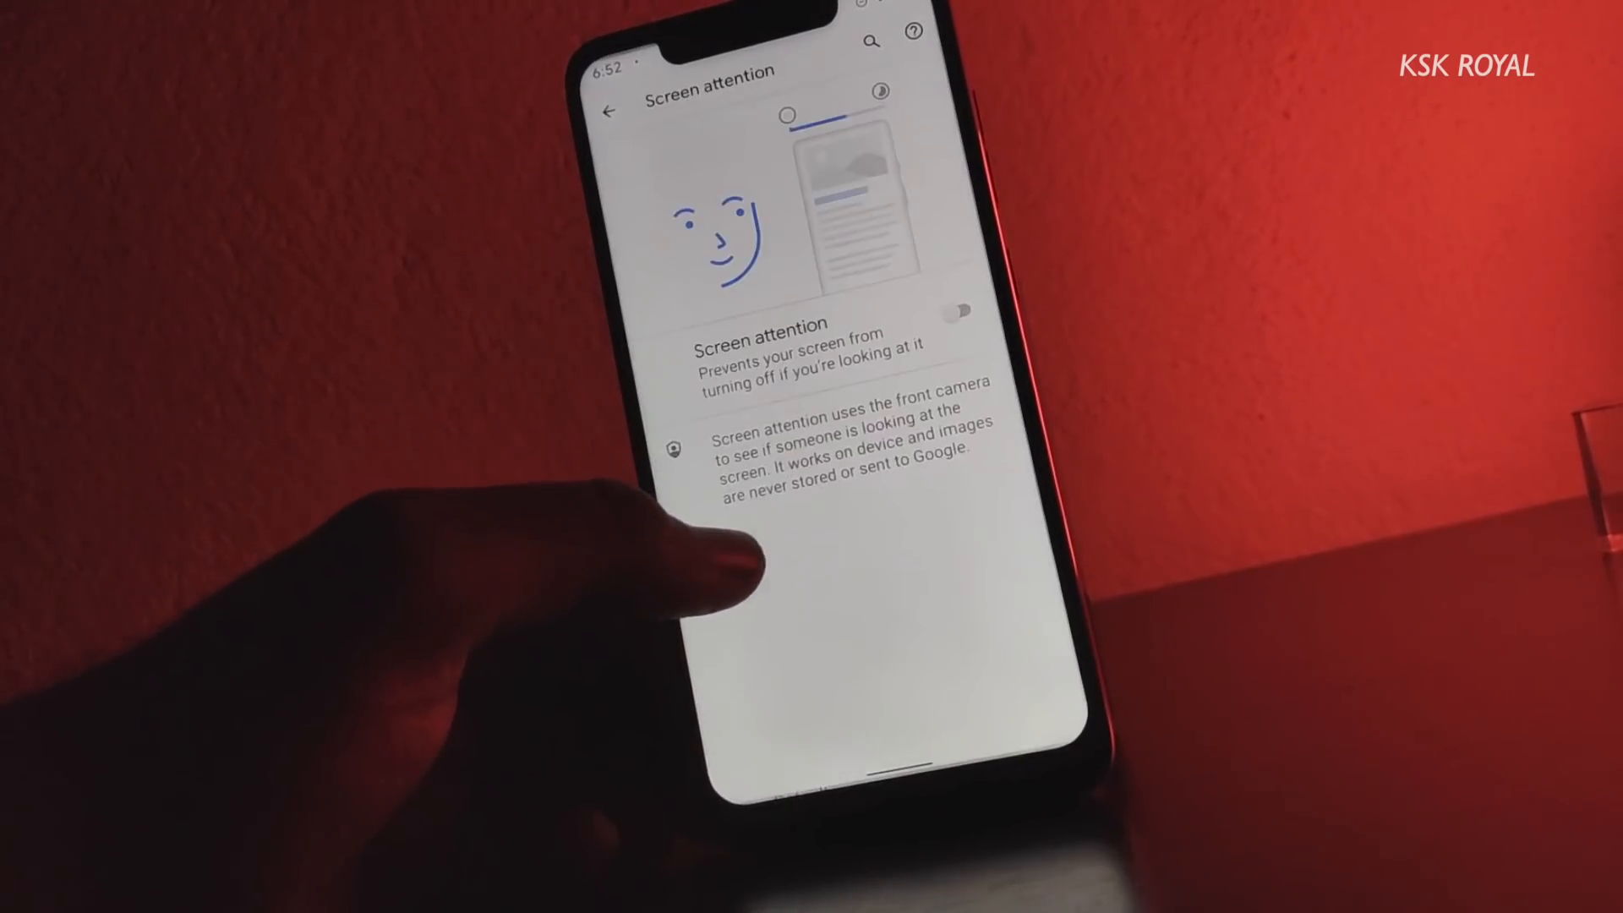
pyautogui.click(955, 308)
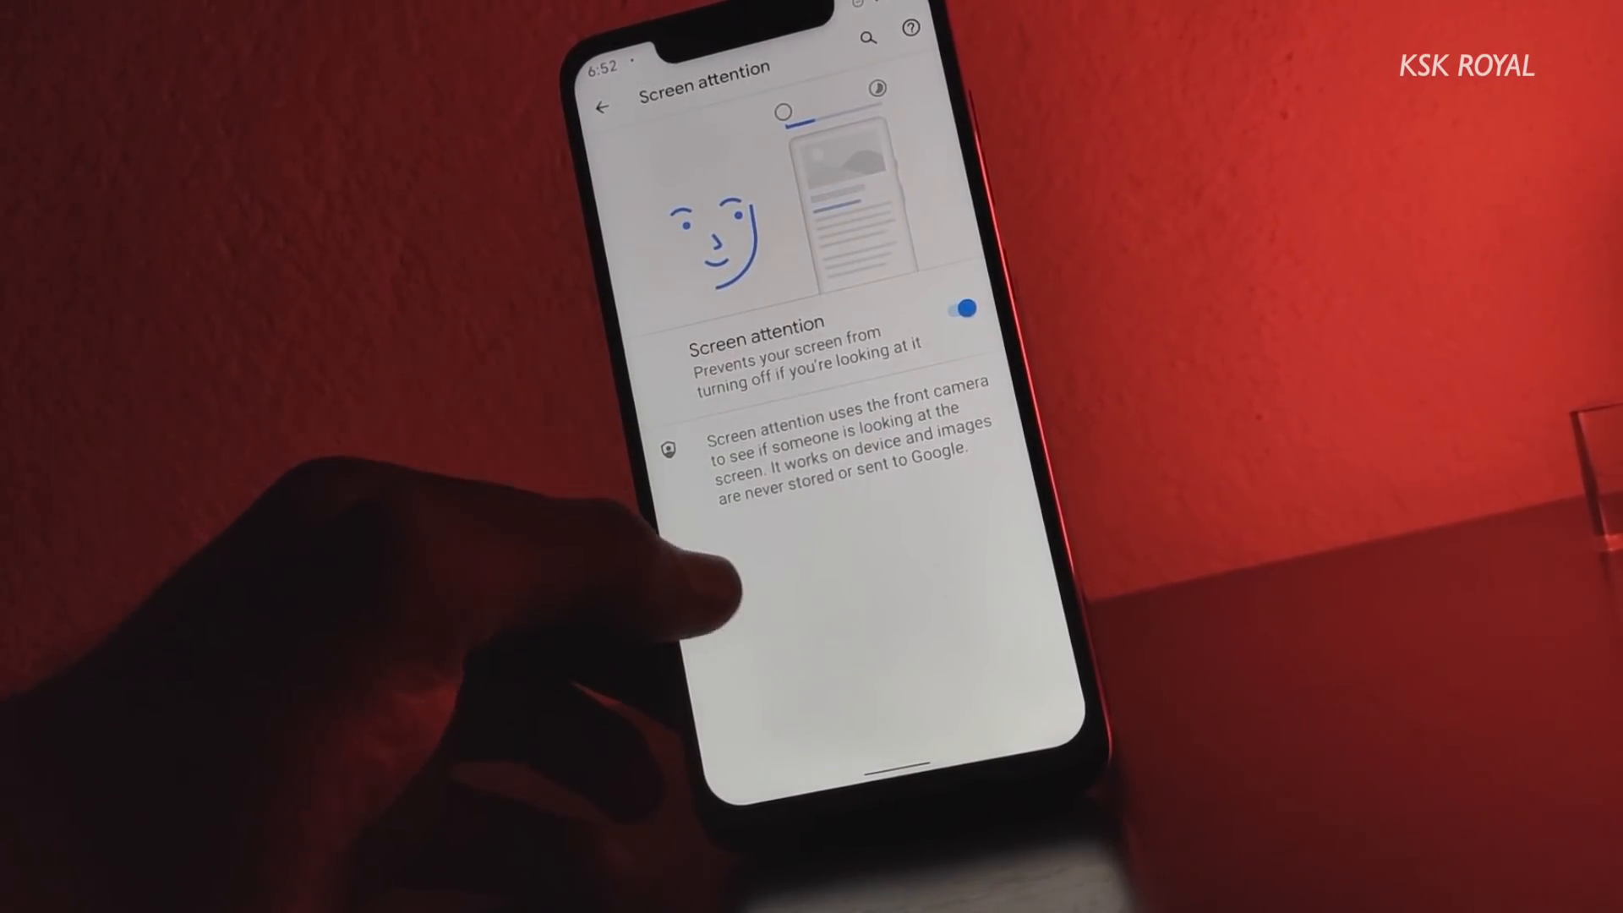
pyautogui.click(599, 107)
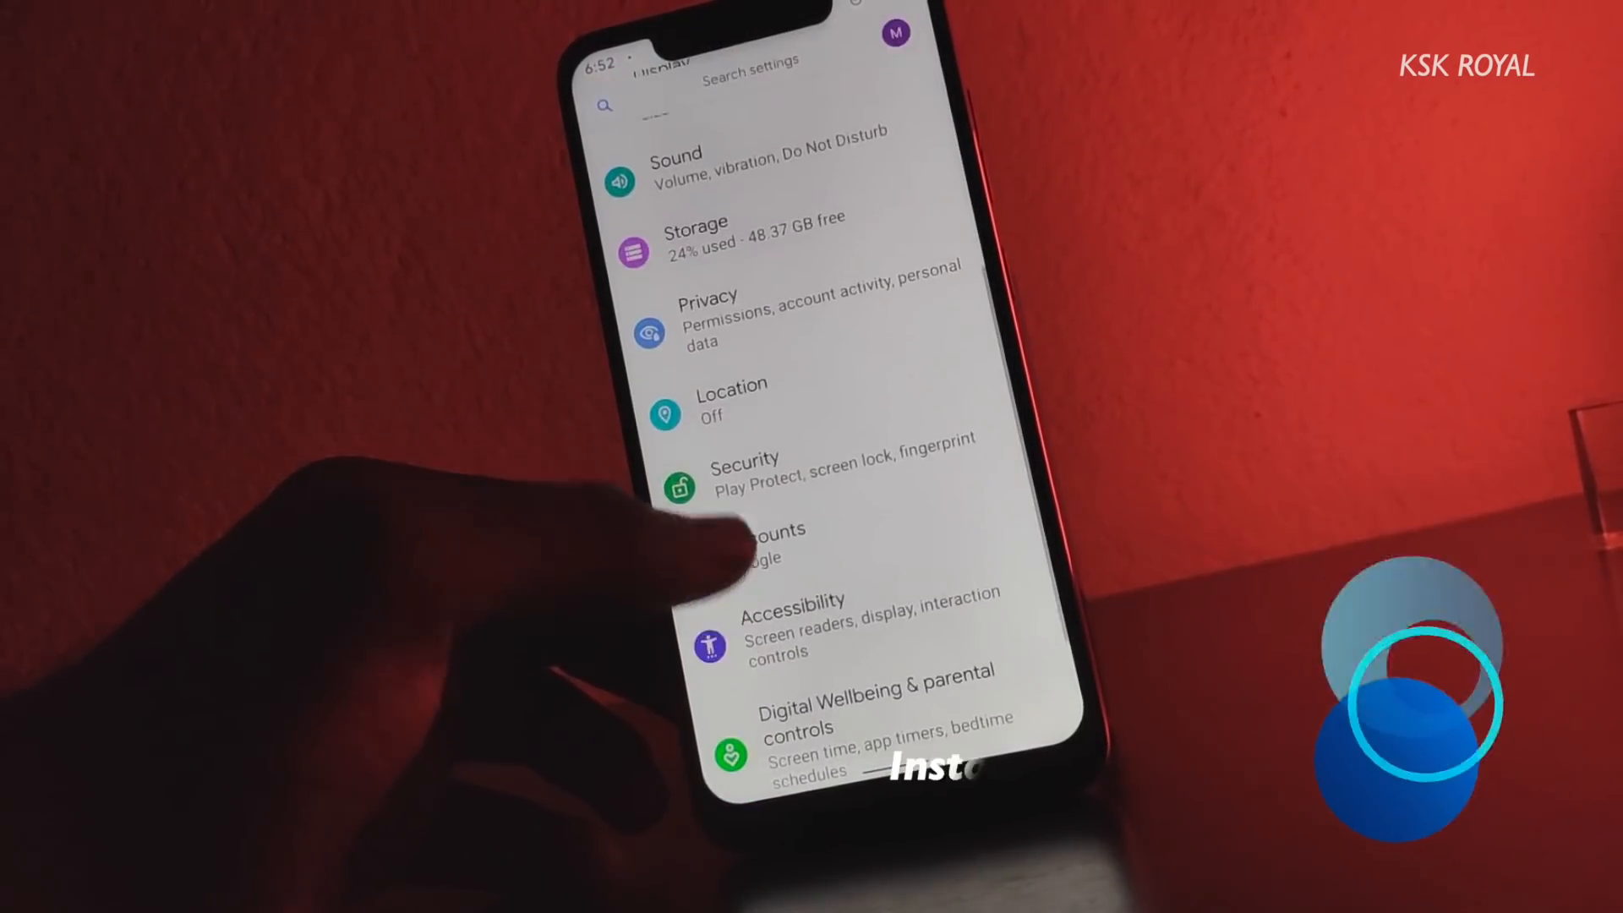
# Enter the device PIN to unlock a secured setting.
pyautogui.click(744, 473)
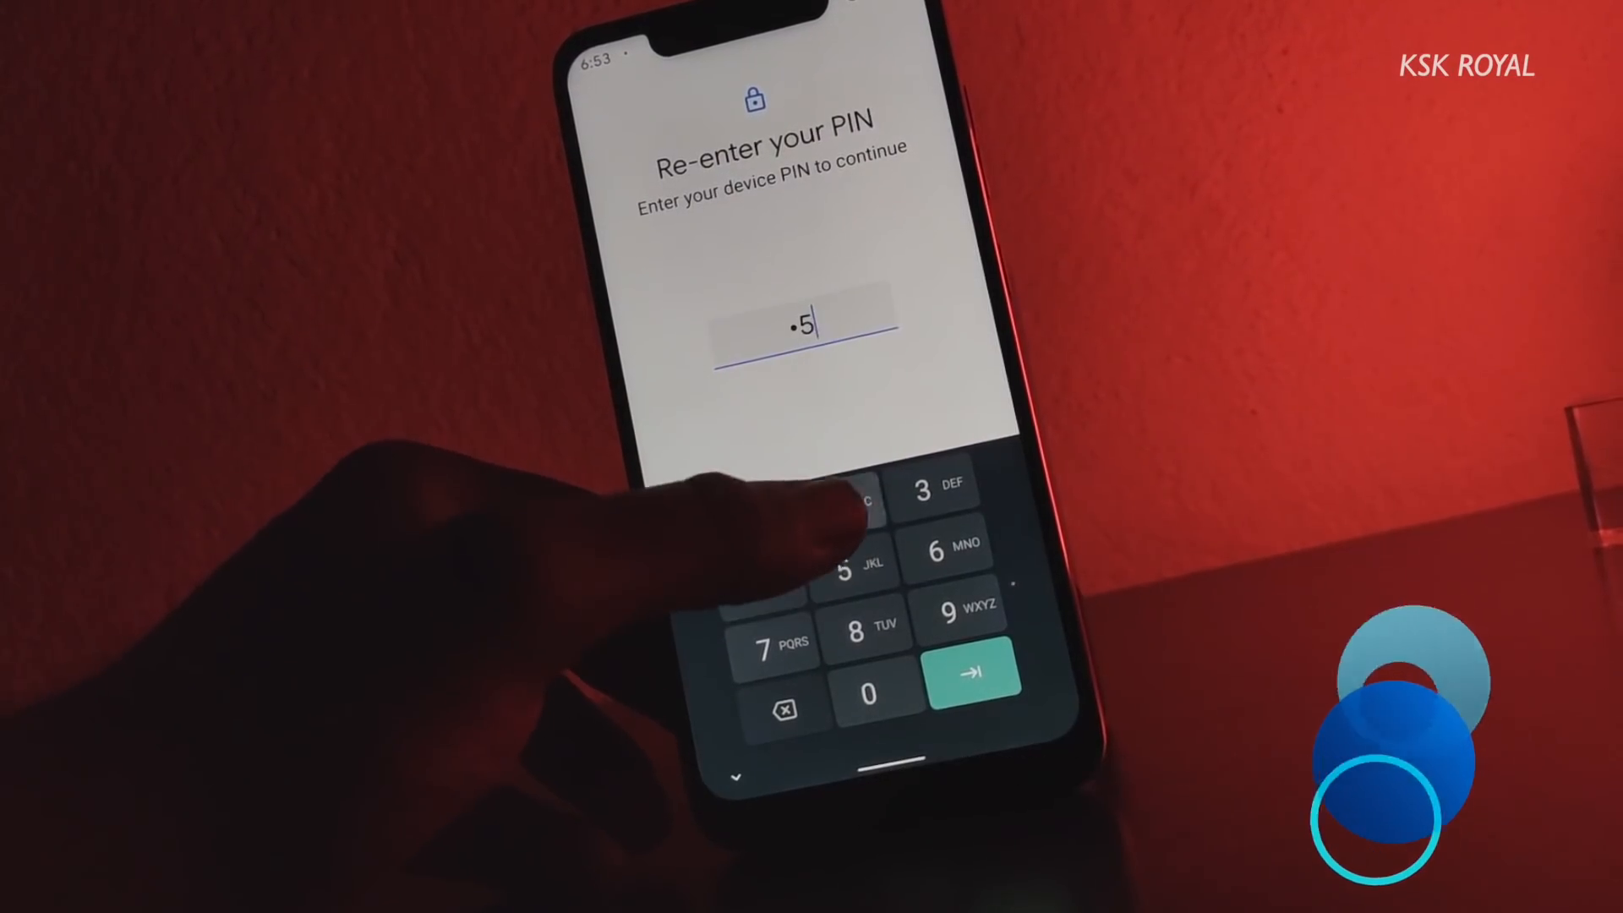
pyautogui.click(974, 668)
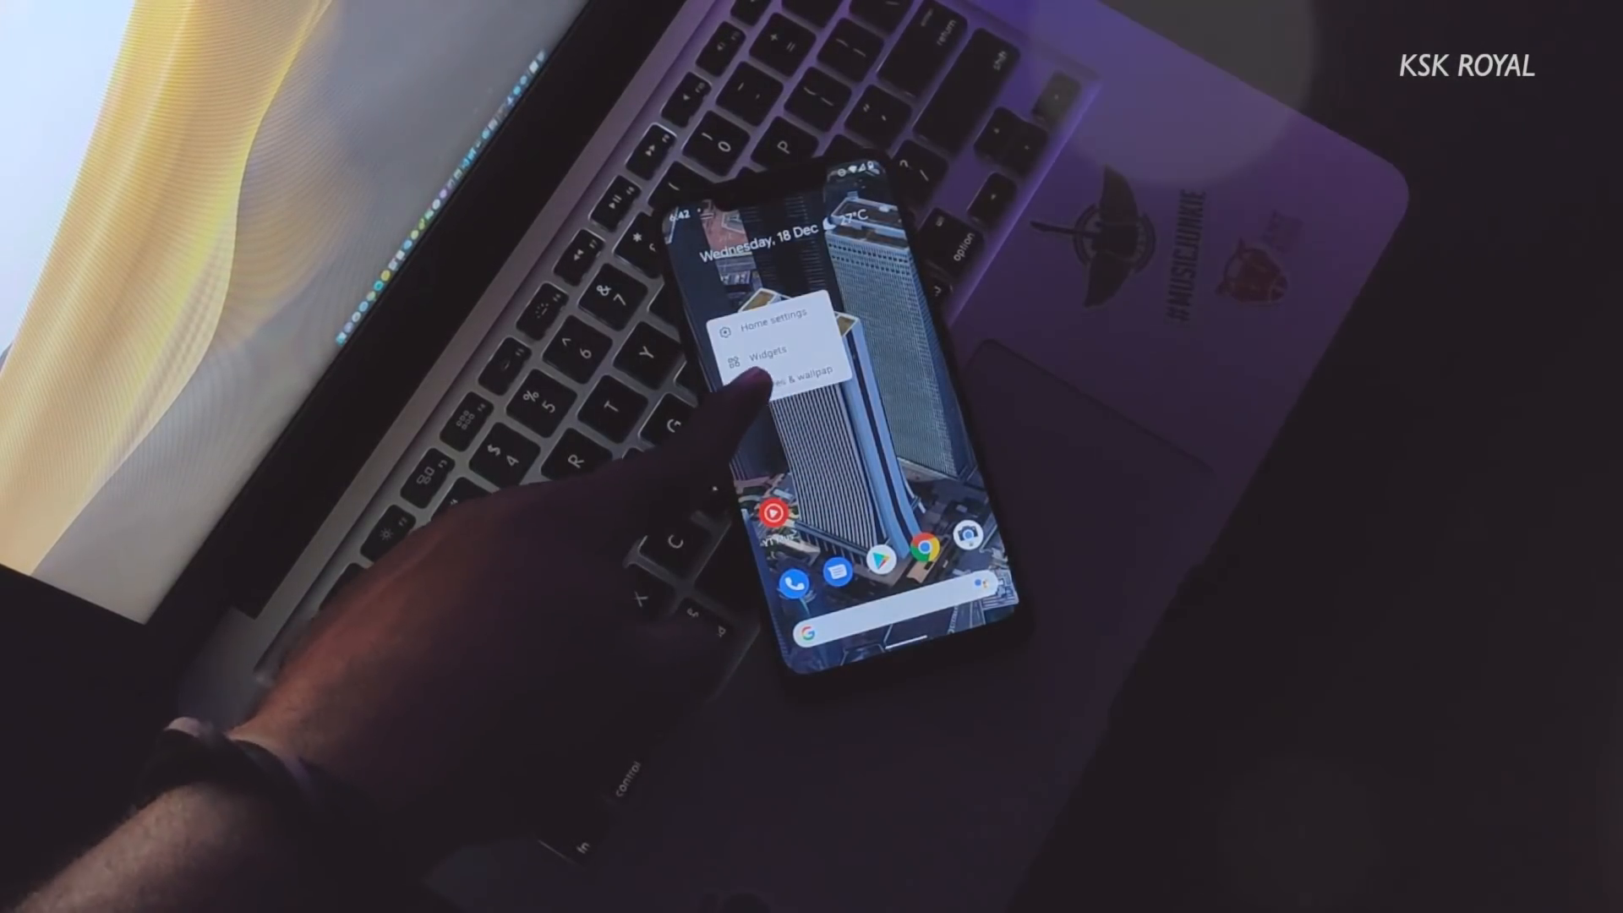
# Choose the wallpaper and style options from the home long-press menu.
pyautogui.click(786, 375)
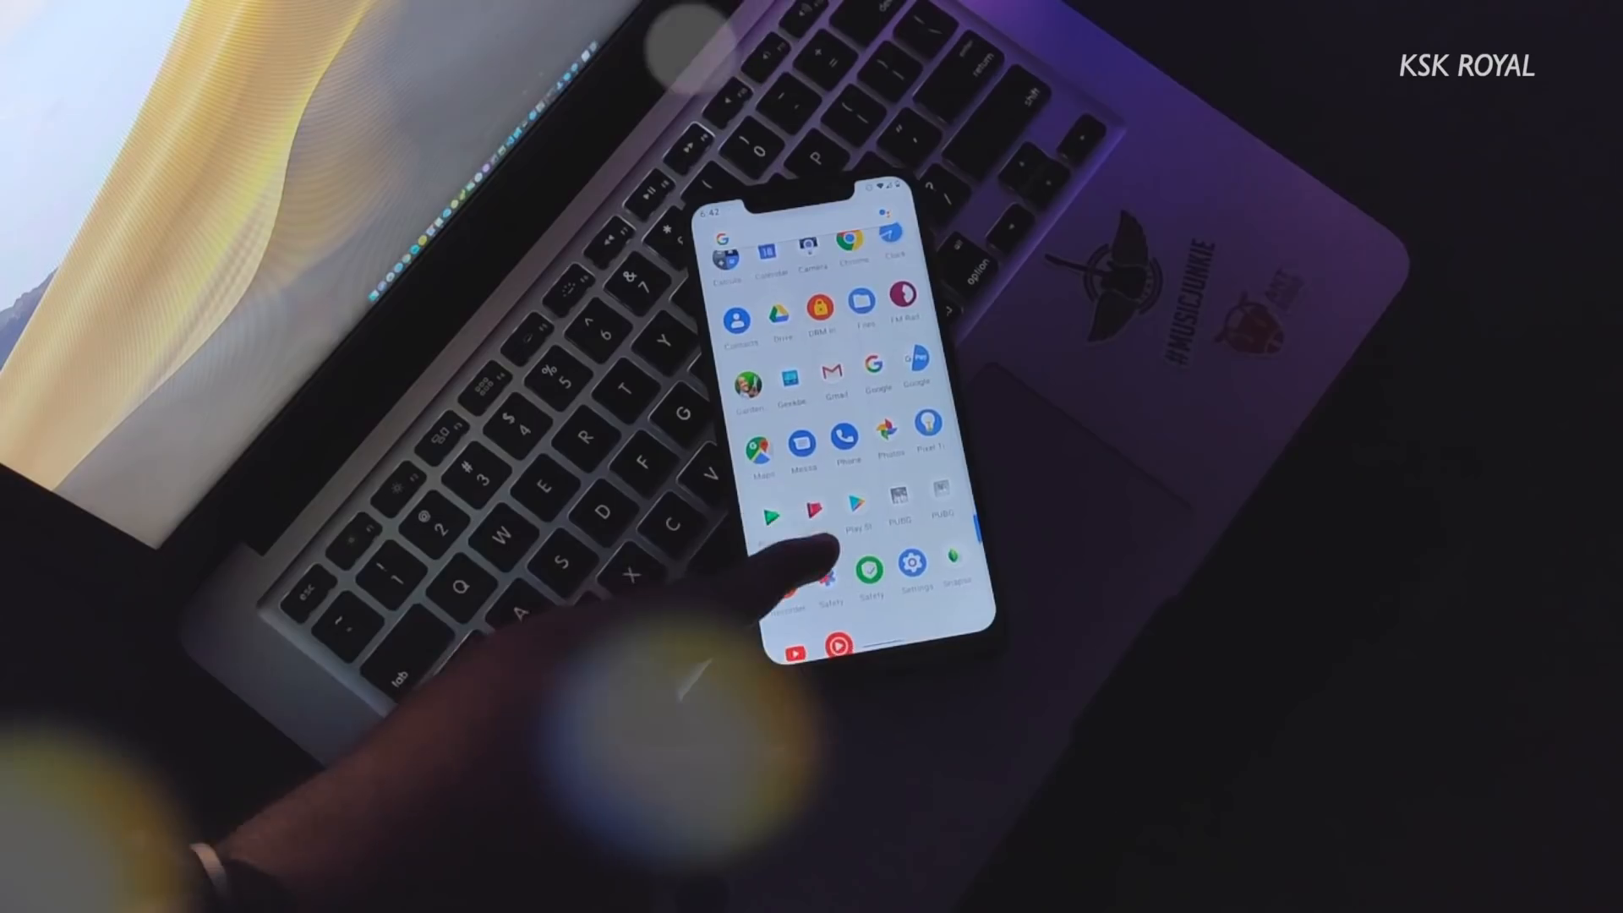
# Preview a live wallpaper from the Coming Alive collection in Styles & wallpapers.
pyautogui.scroll(-3)
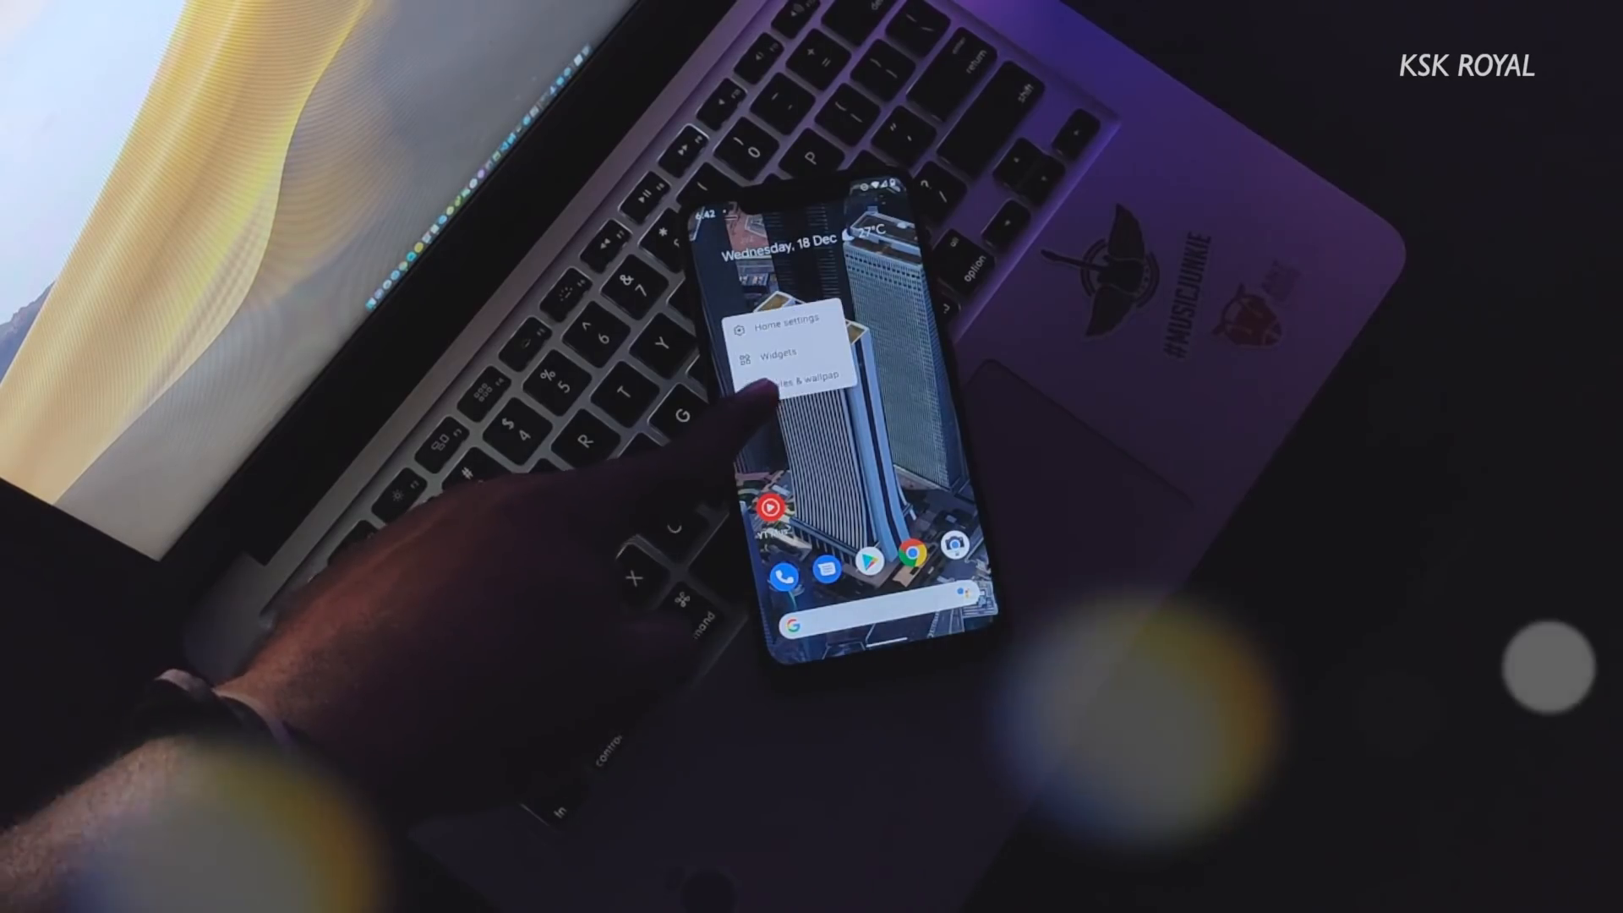
pyautogui.click(791, 372)
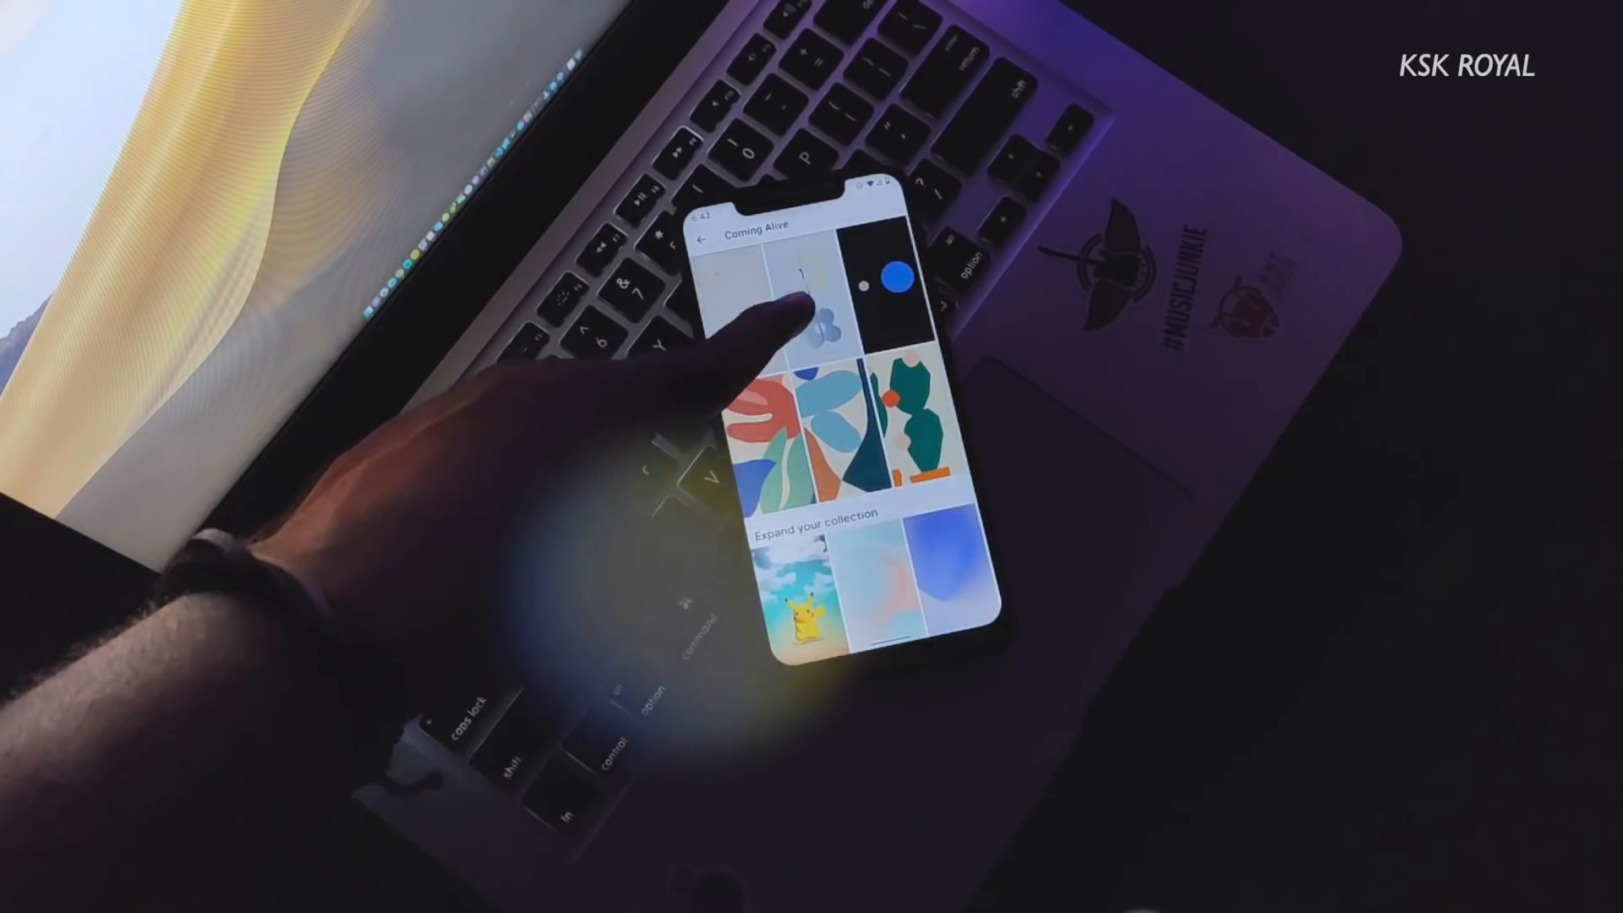
pyautogui.click(808, 301)
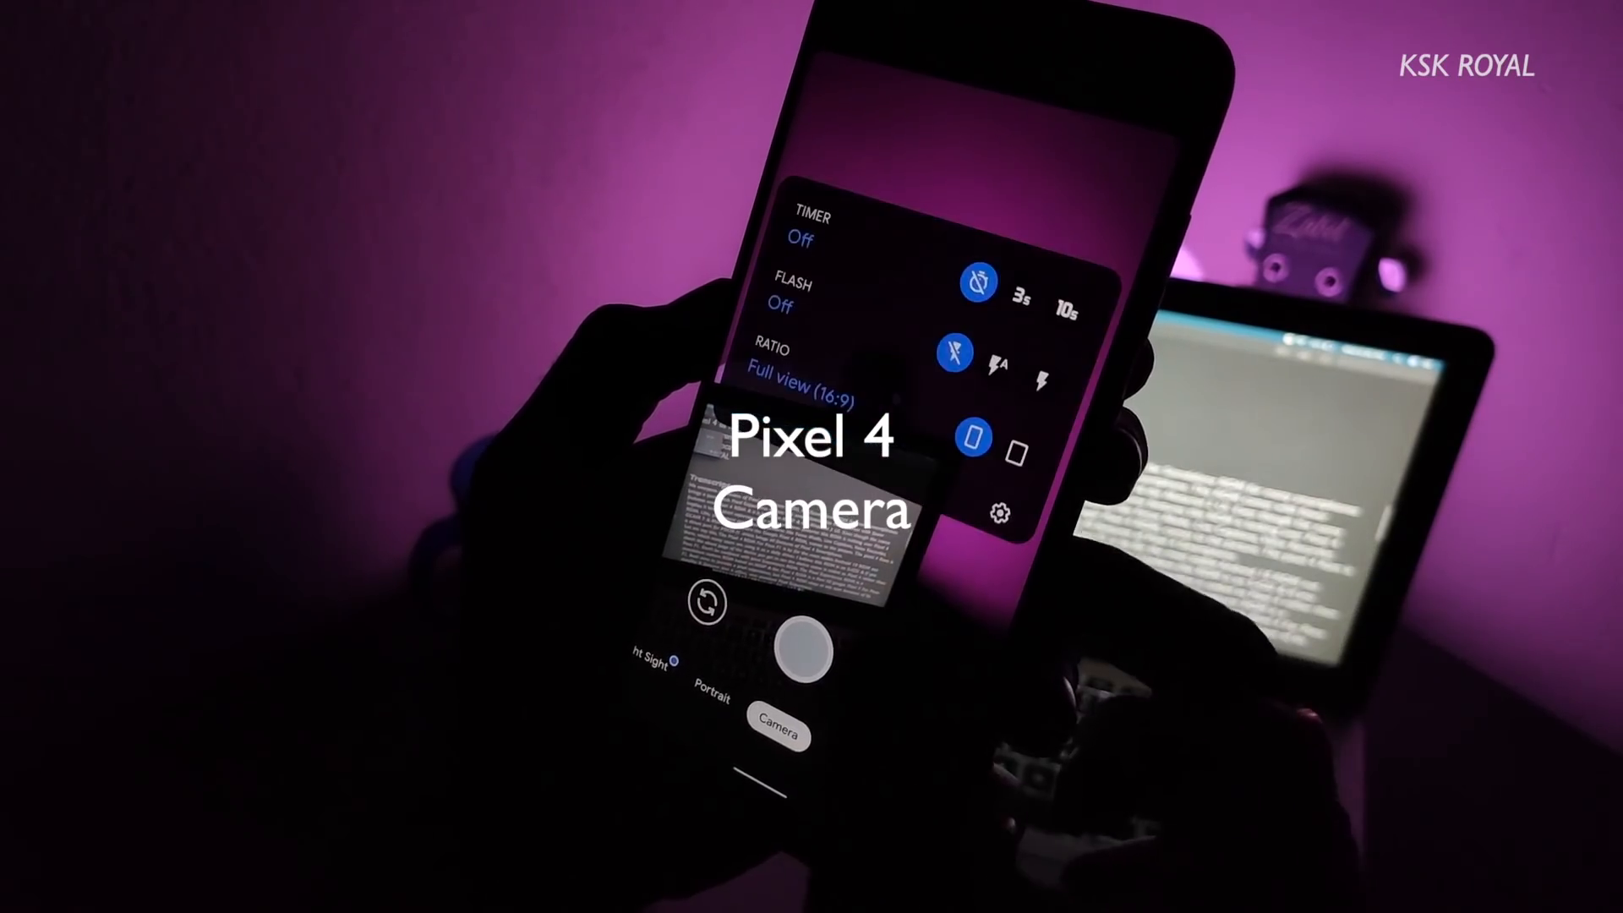
# View the full Google Camera settings, then exit toward the system Settings app.
pyautogui.click(997, 511)
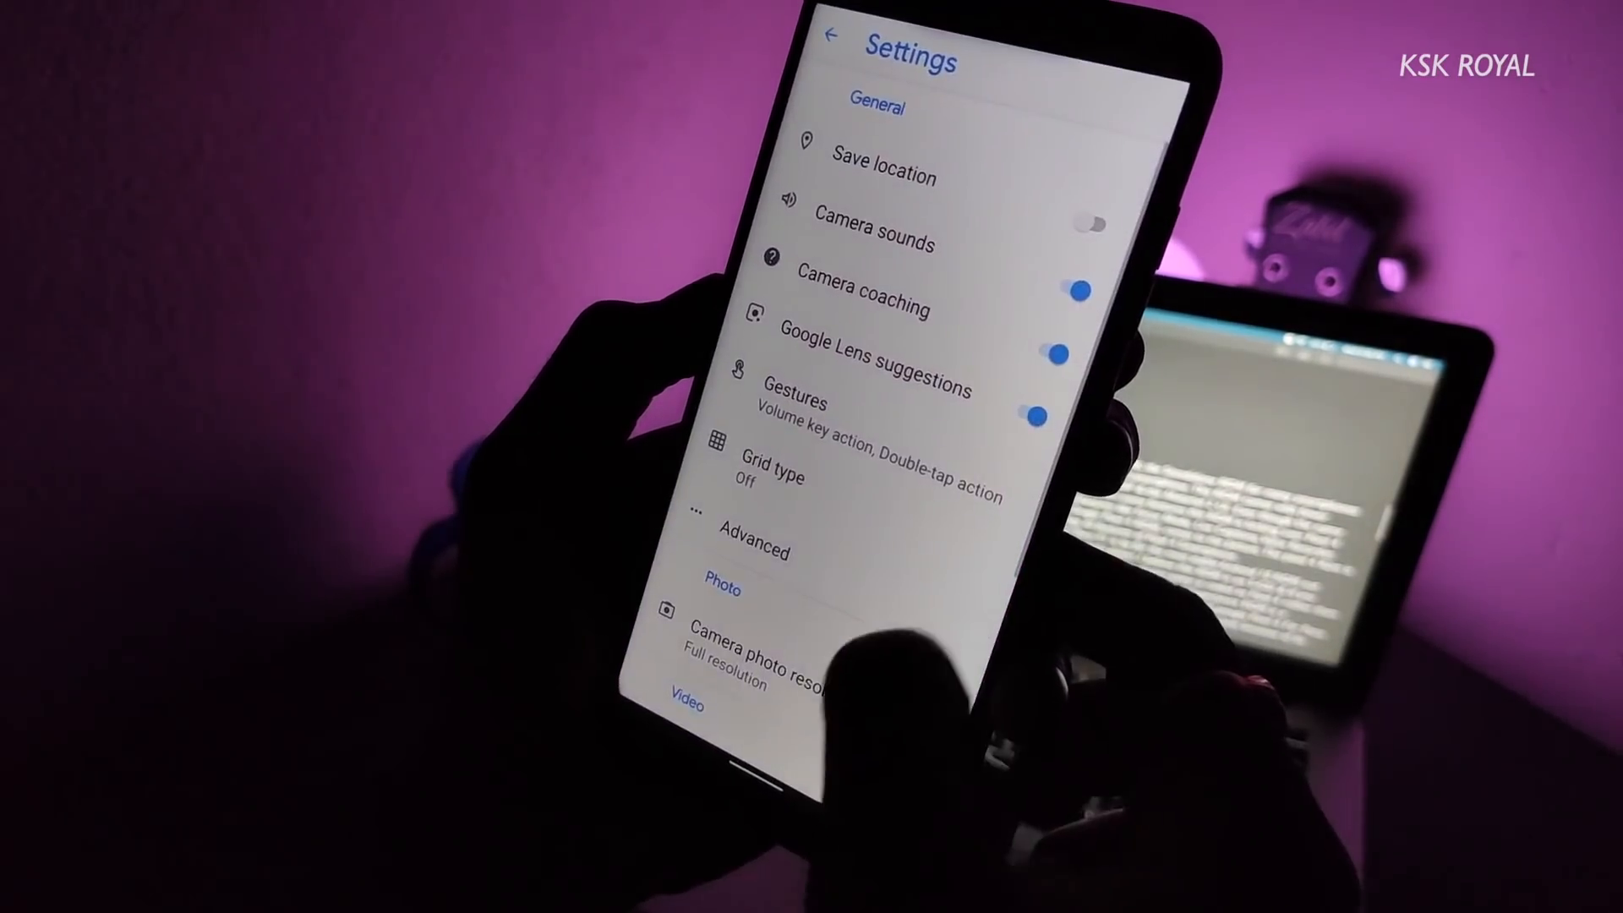
pyautogui.click(830, 39)
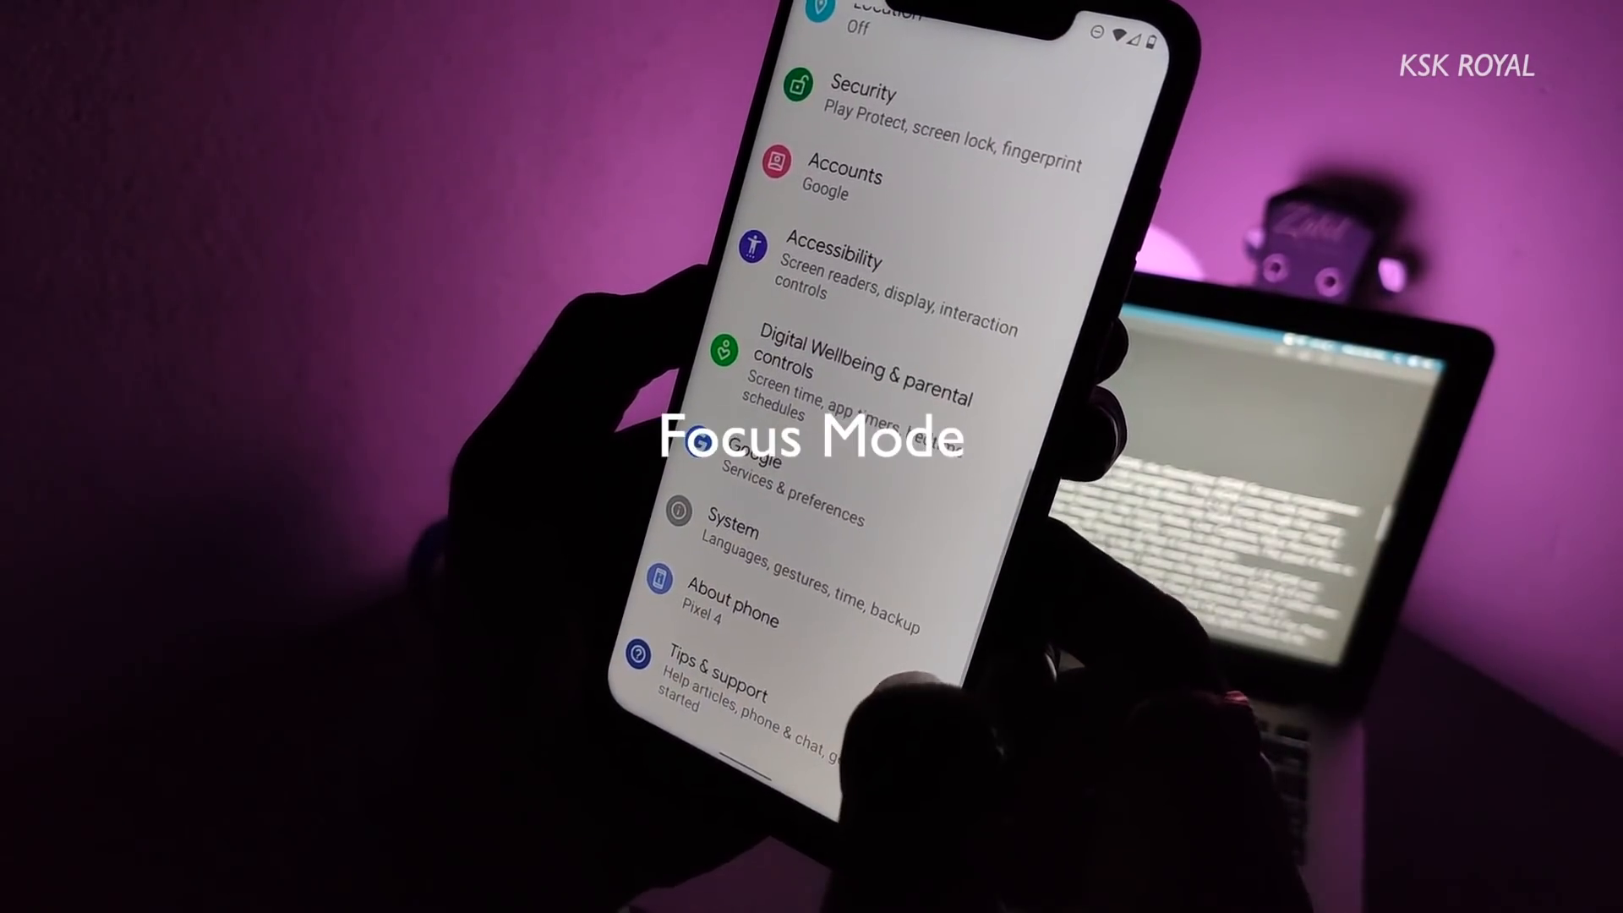
# Mark PUBG MOBILE and PUBG MOBILE LITE as distracting apps in Digital Wellbeing Focus mode.
pyautogui.click(869, 366)
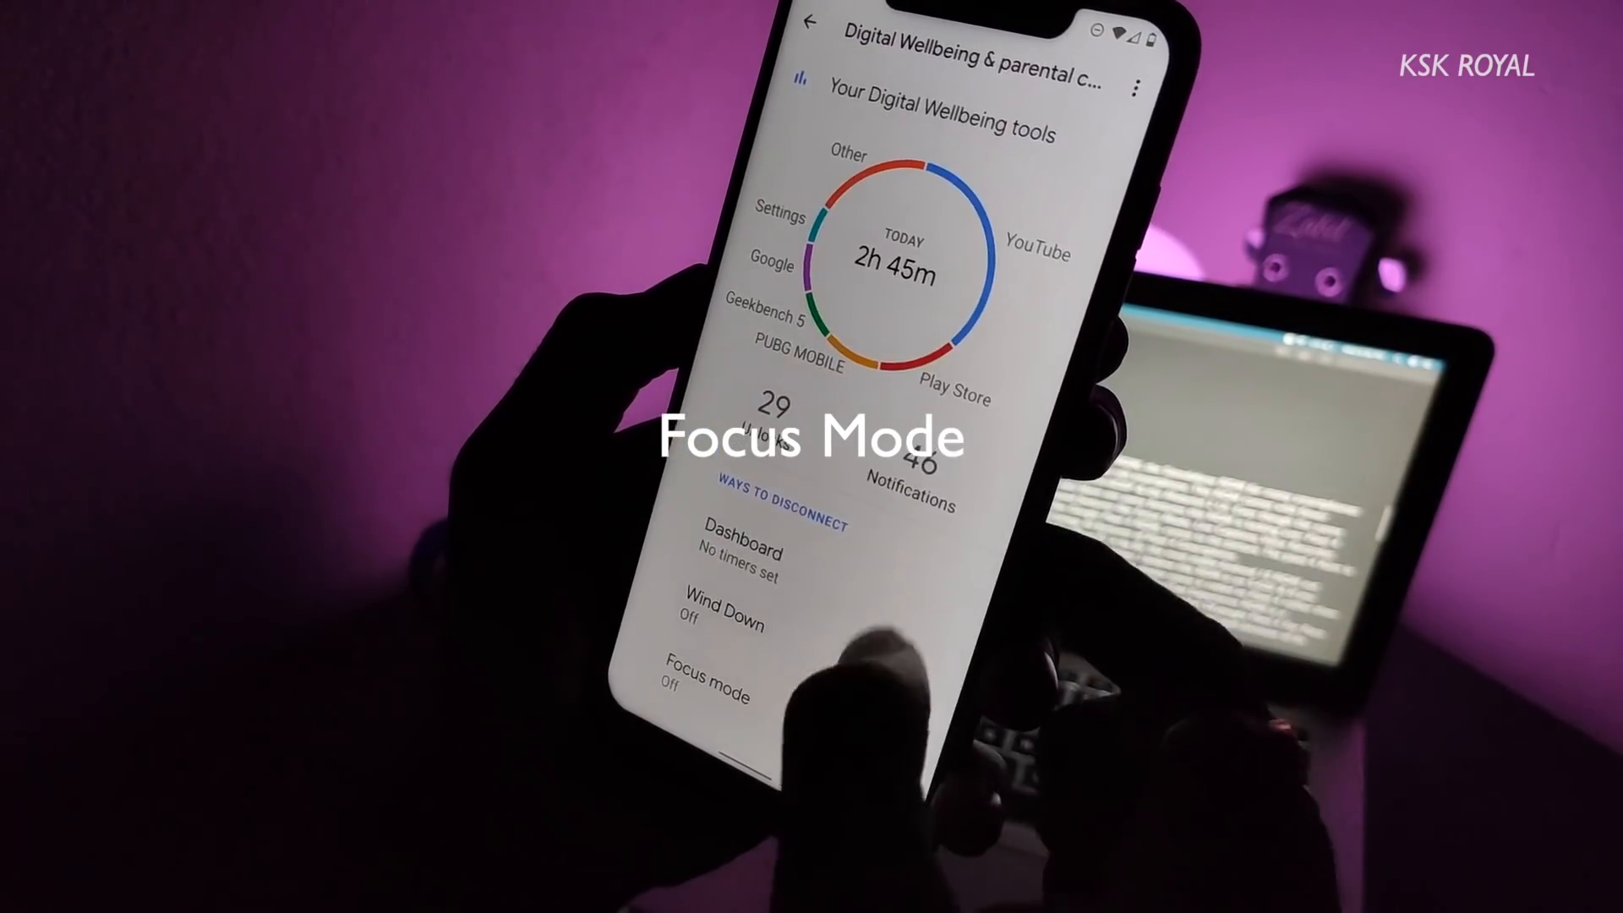
pyautogui.click(725, 688)
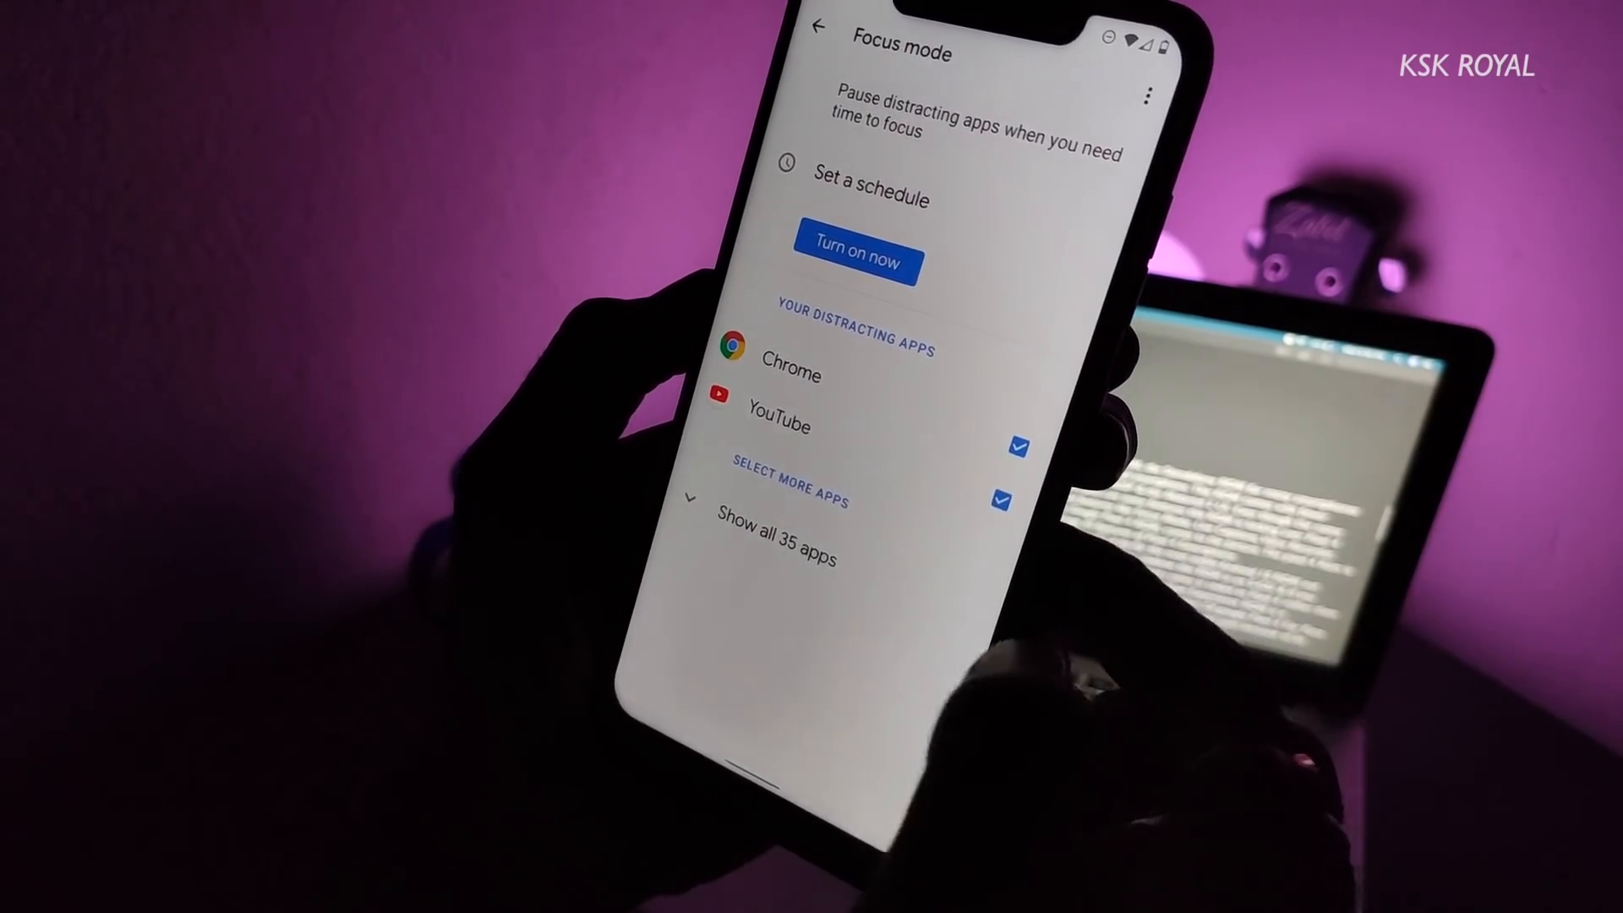
pyautogui.click(776, 551)
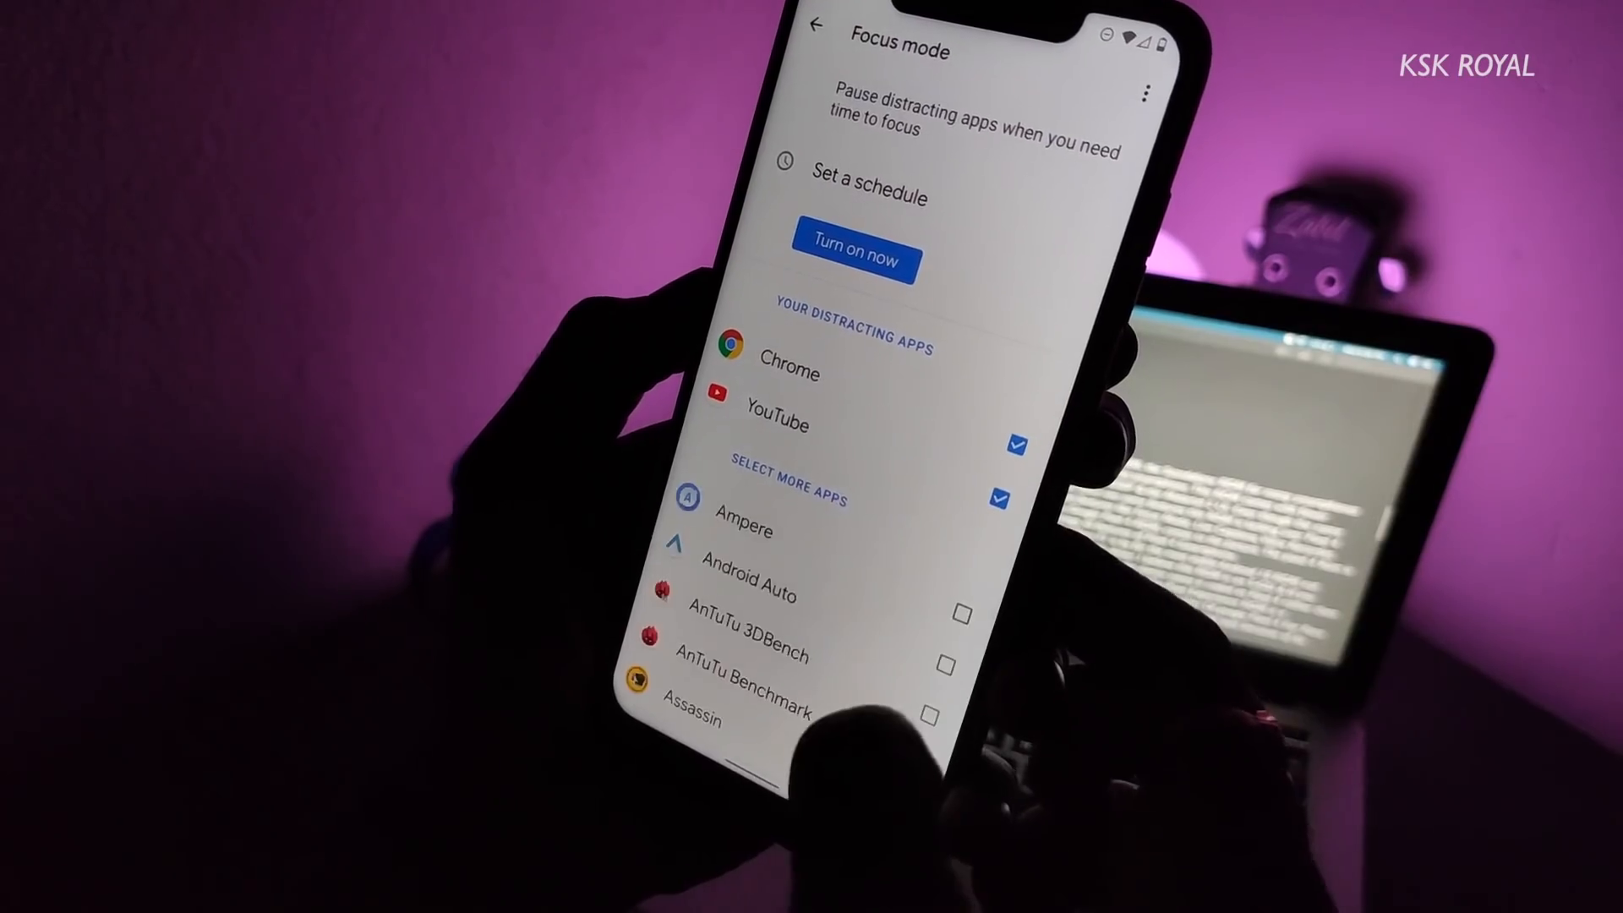
pyautogui.scroll(-3)
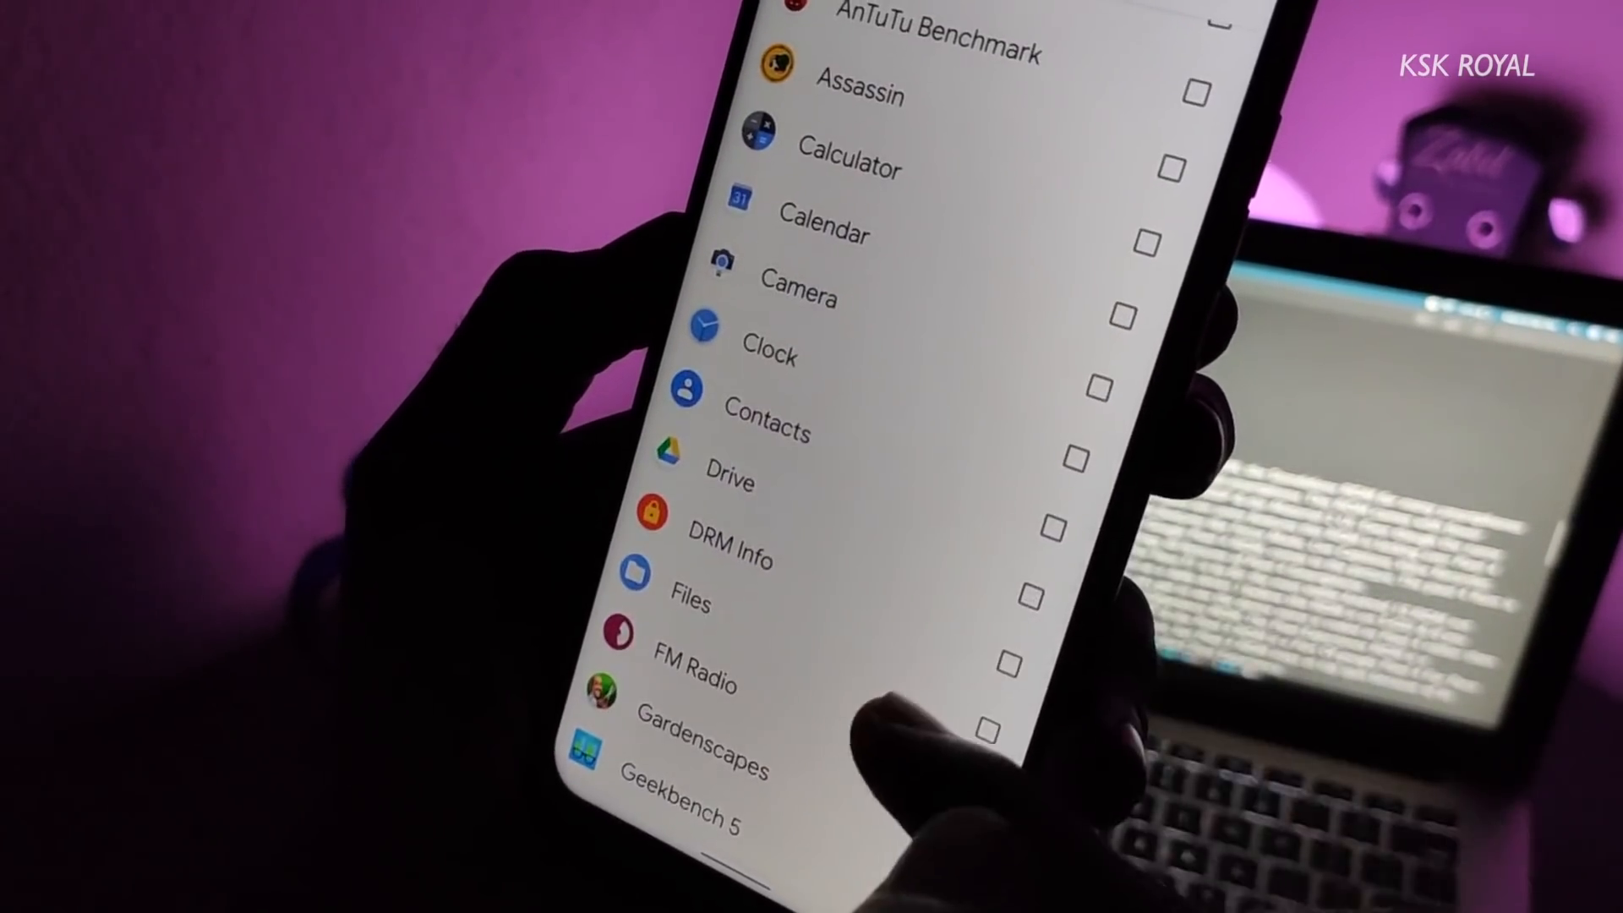
pyautogui.scroll(-3)
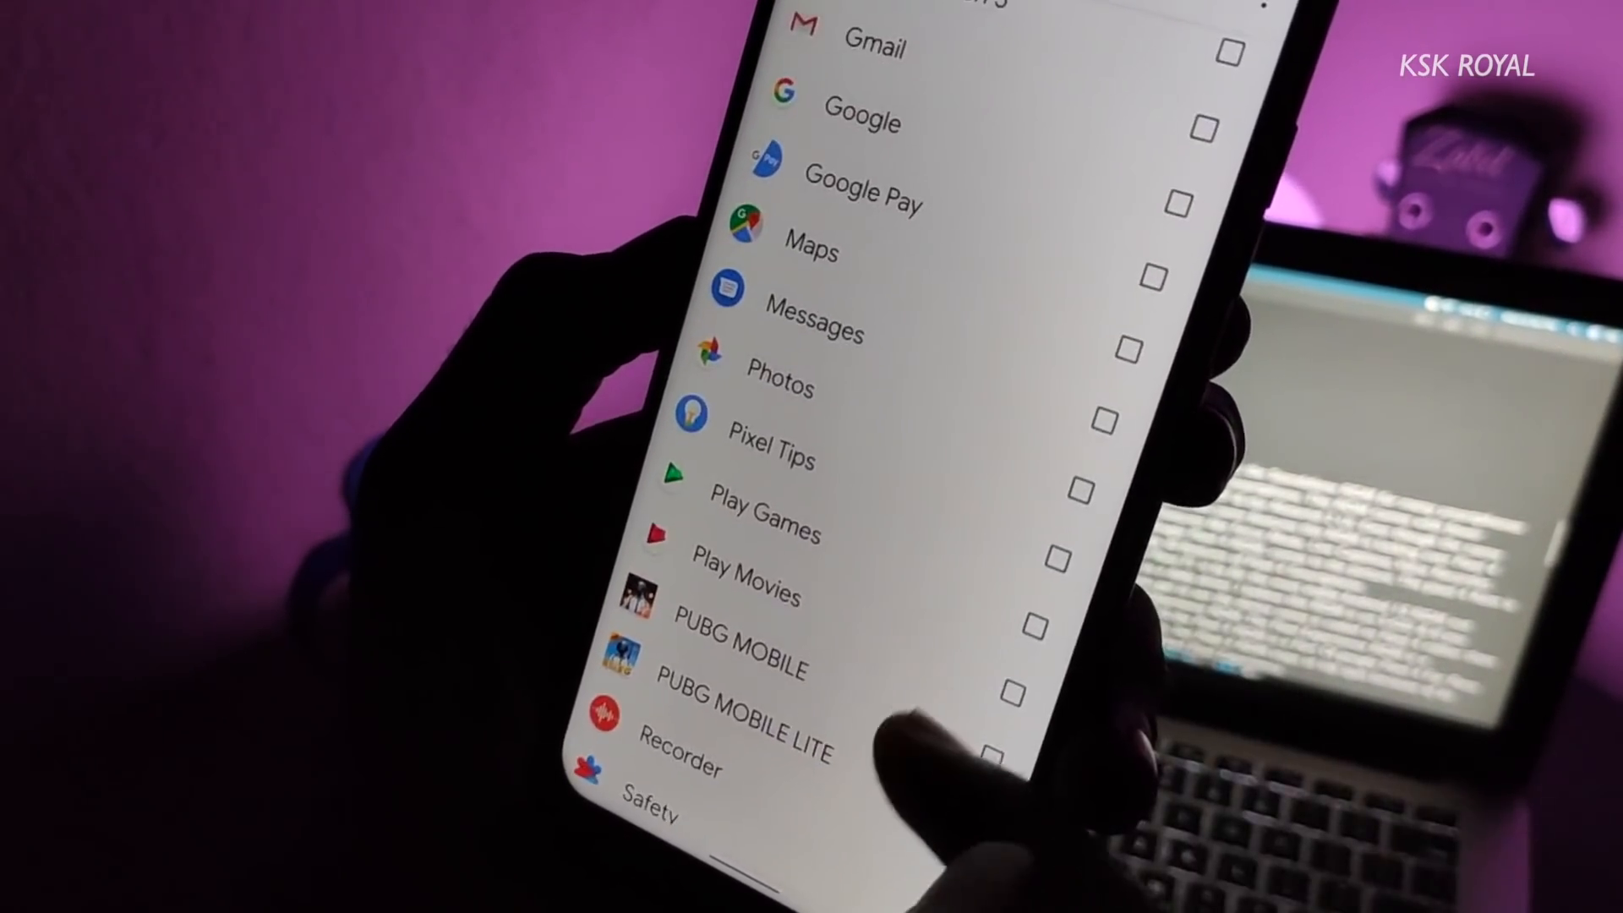
pyautogui.scroll(-3)
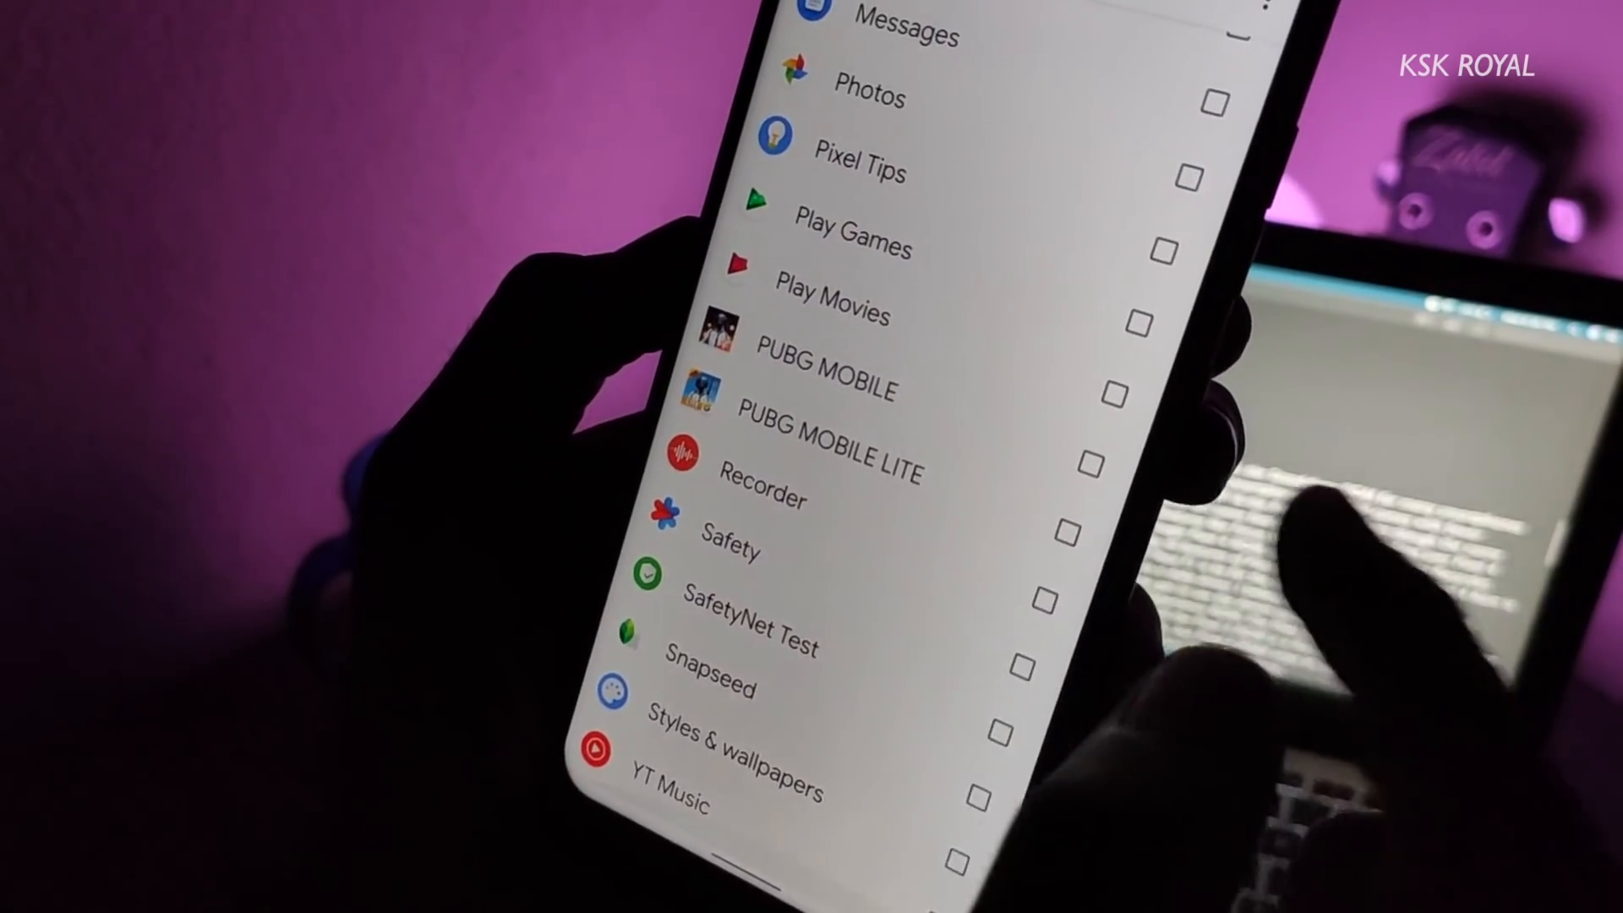
pyautogui.scroll(-3)
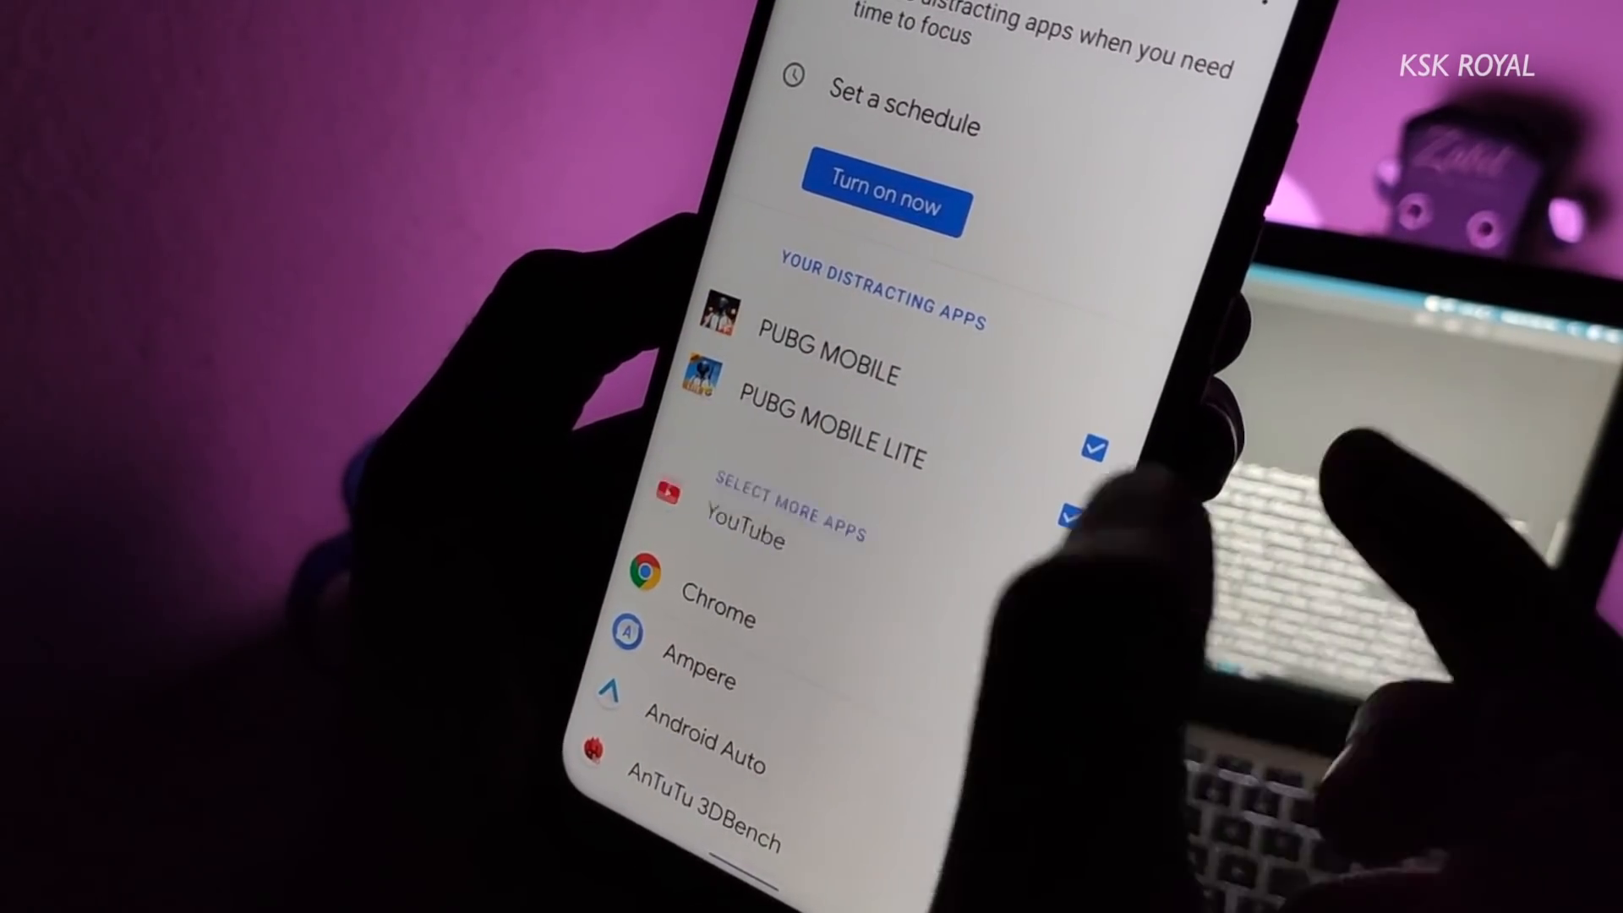
pyautogui.click(882, 196)
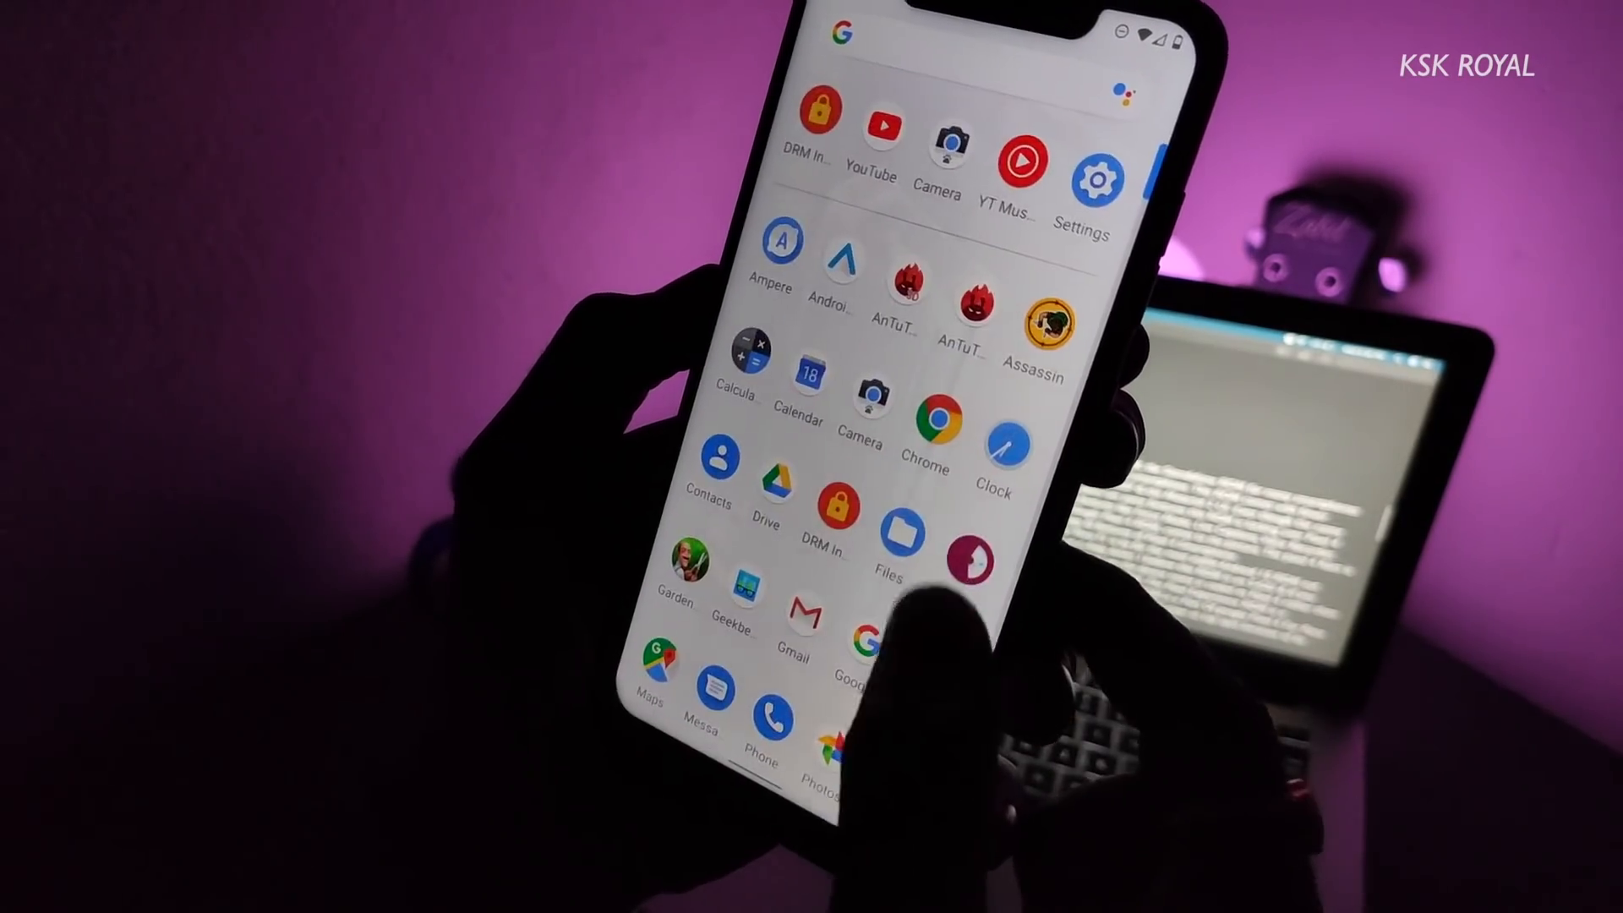
# Launch the Recorder app from the app drawer.
pyautogui.scroll(-3)
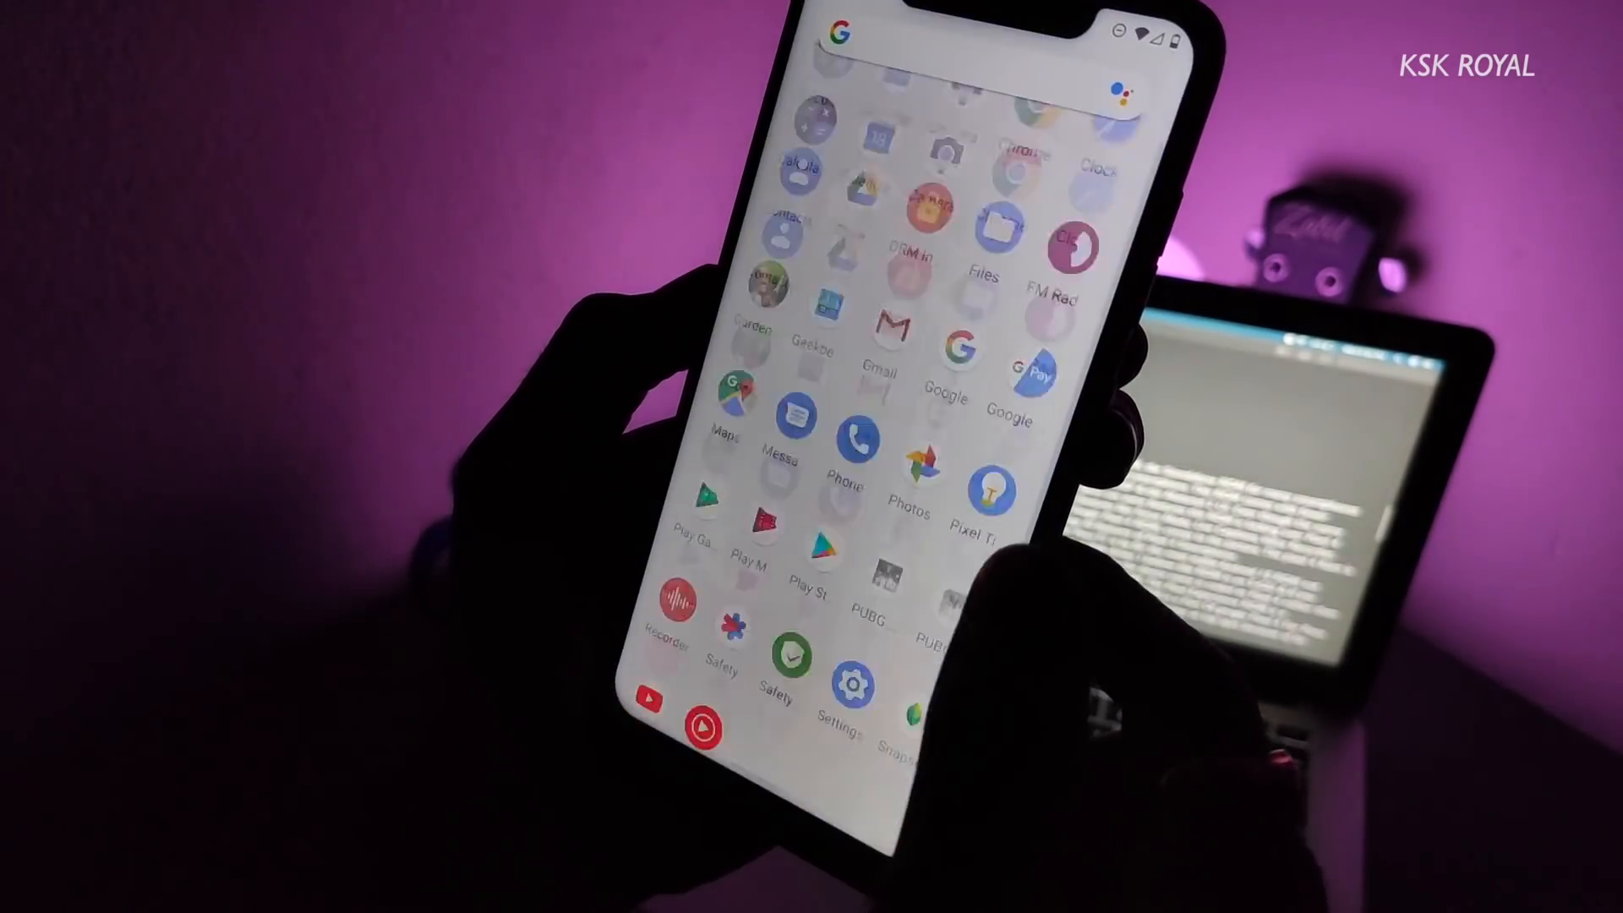
pyautogui.click(663, 600)
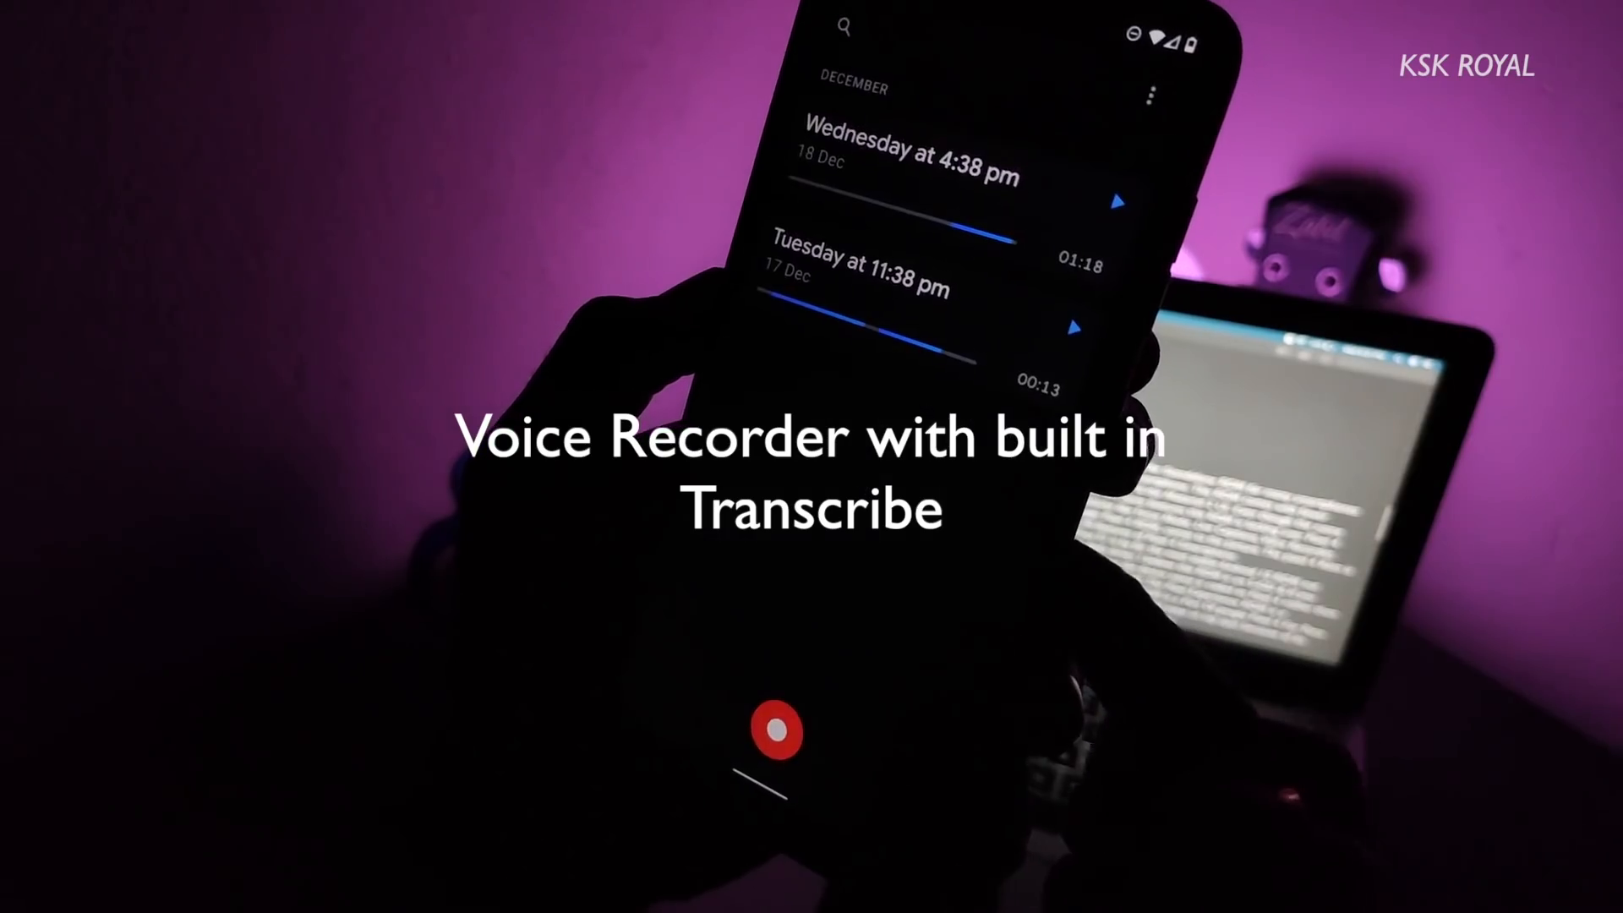
# Record a spoken clip with live English transcript, save it, and play it back.
pyautogui.click(772, 730)
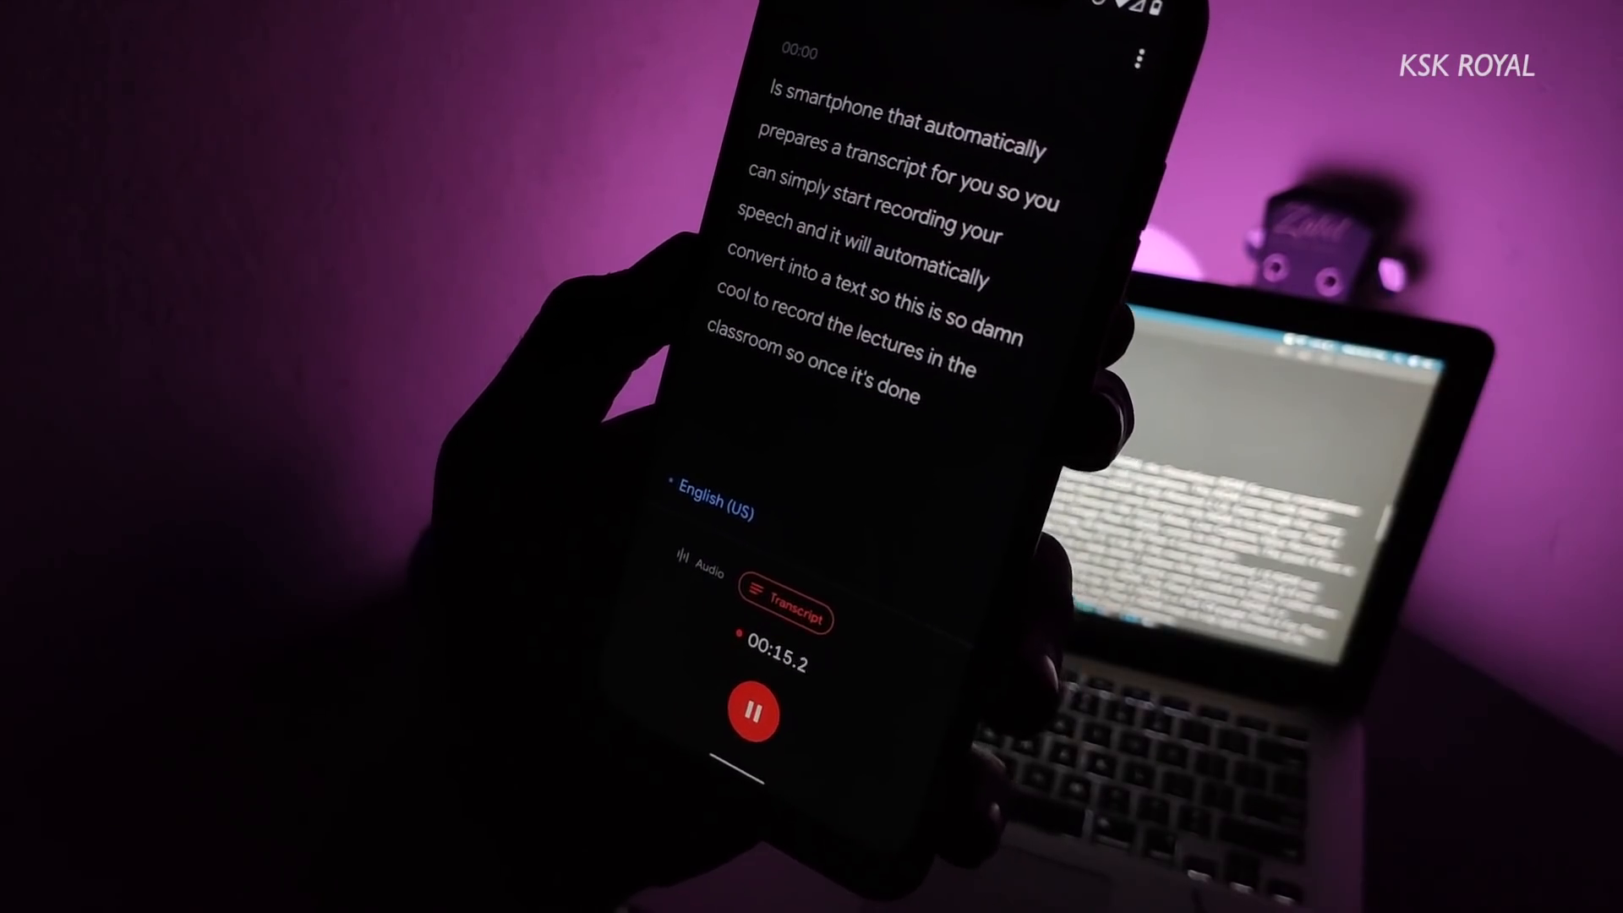
pyautogui.click(747, 712)
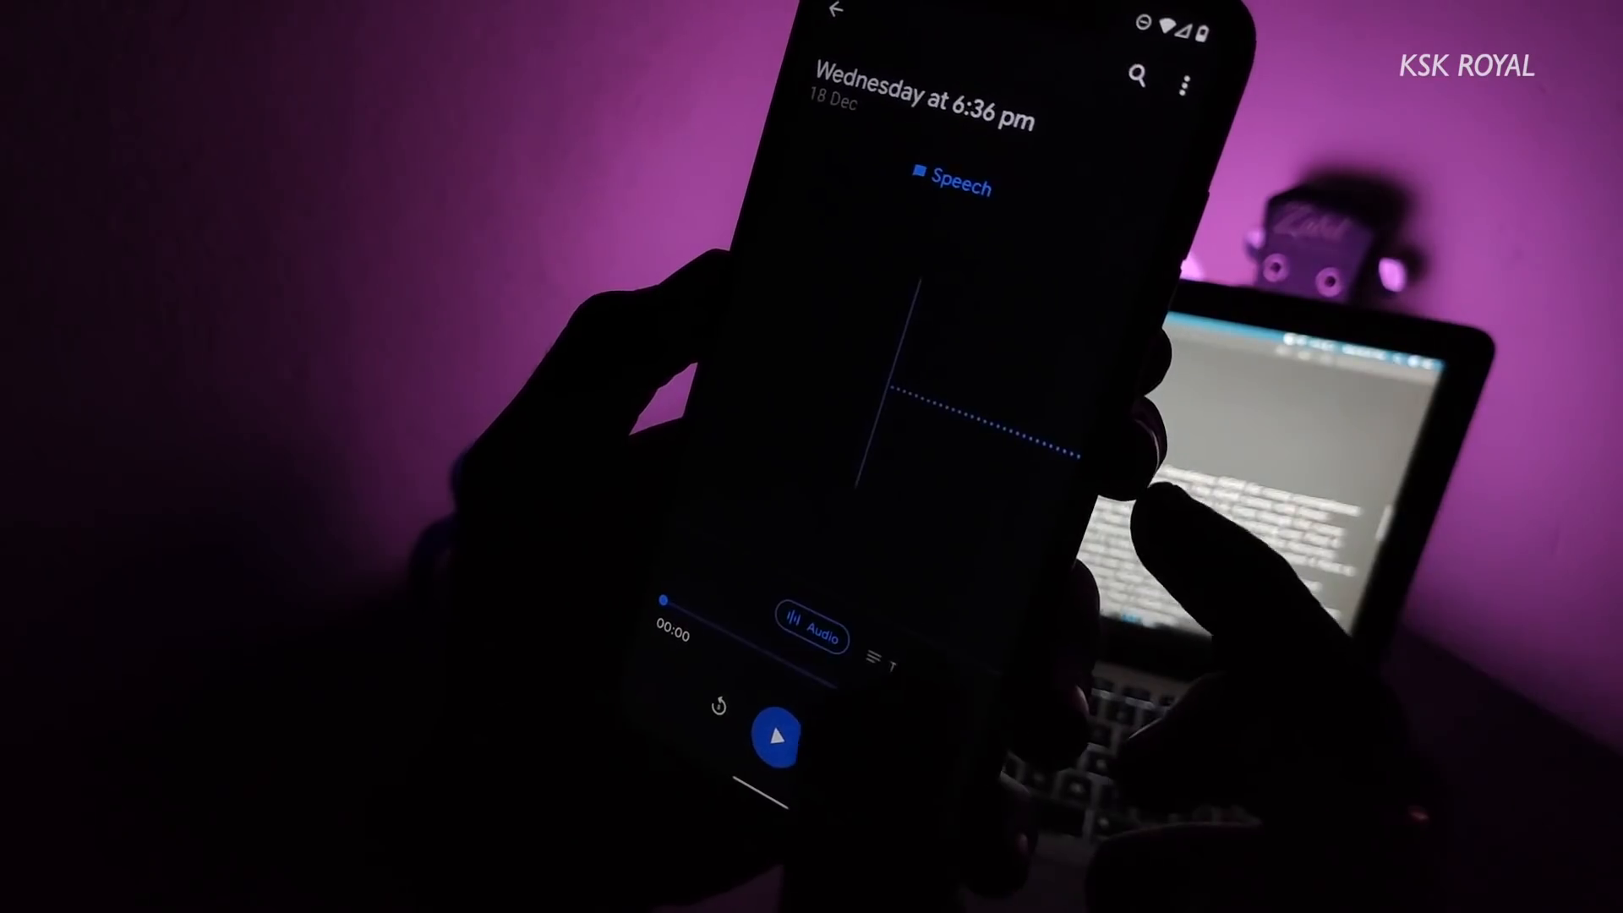
pyautogui.click(779, 739)
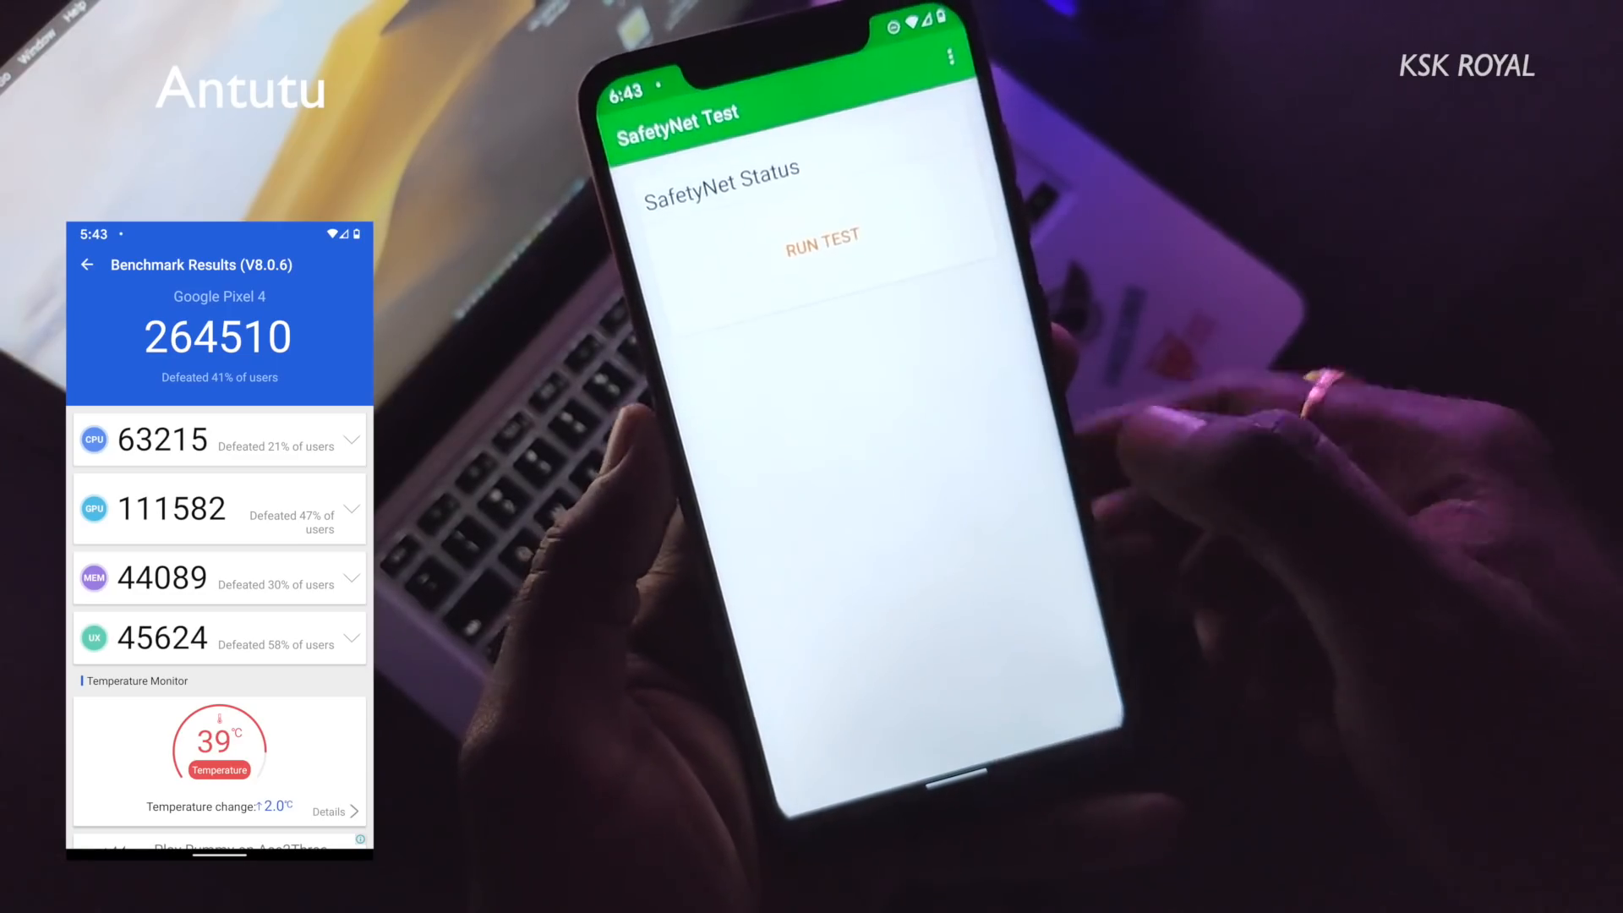
# Run the SafetyNet status check in the SafetyNet Test app.
pyautogui.click(821, 235)
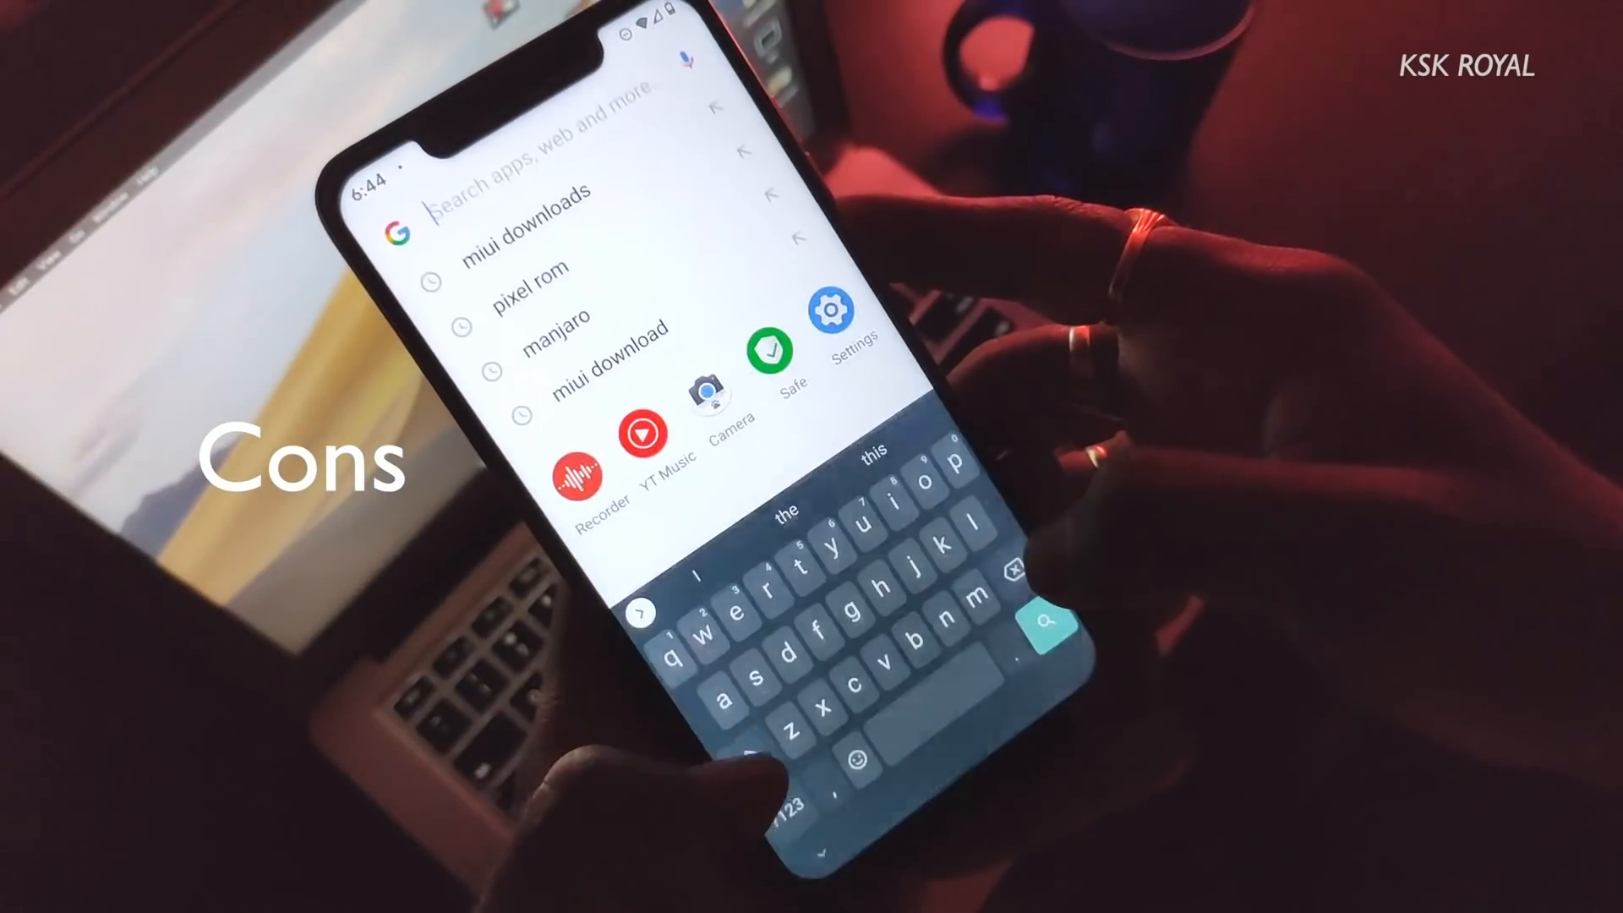
# Search 'ksk royal' in the launcher's Google search bar.
pyautogui.write('go')
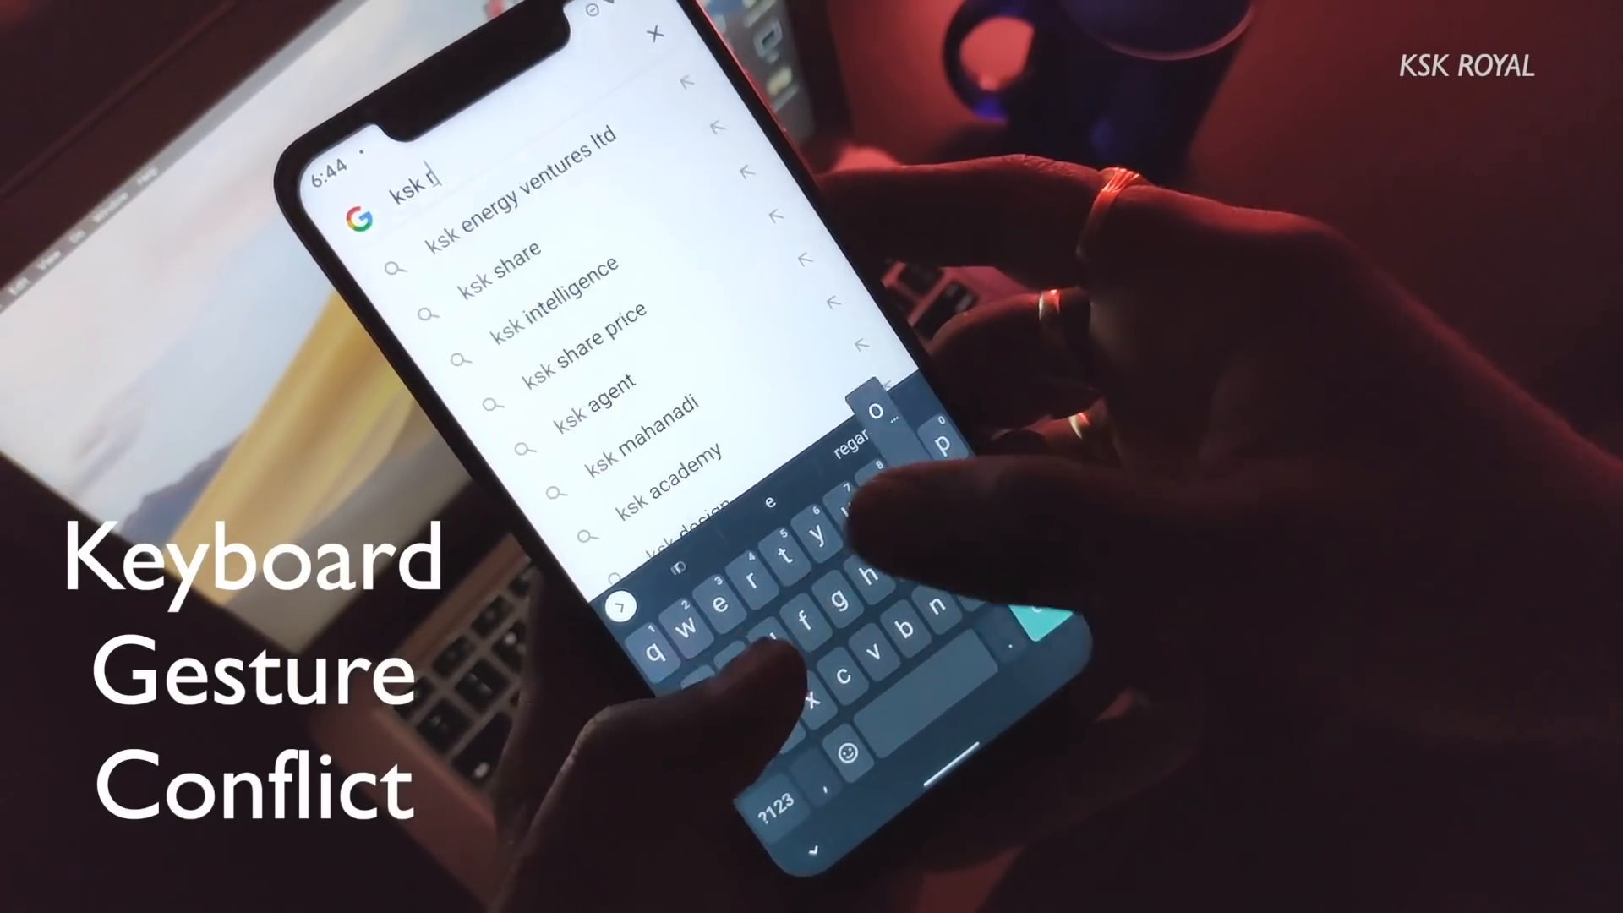
pyautogui.write('royal')
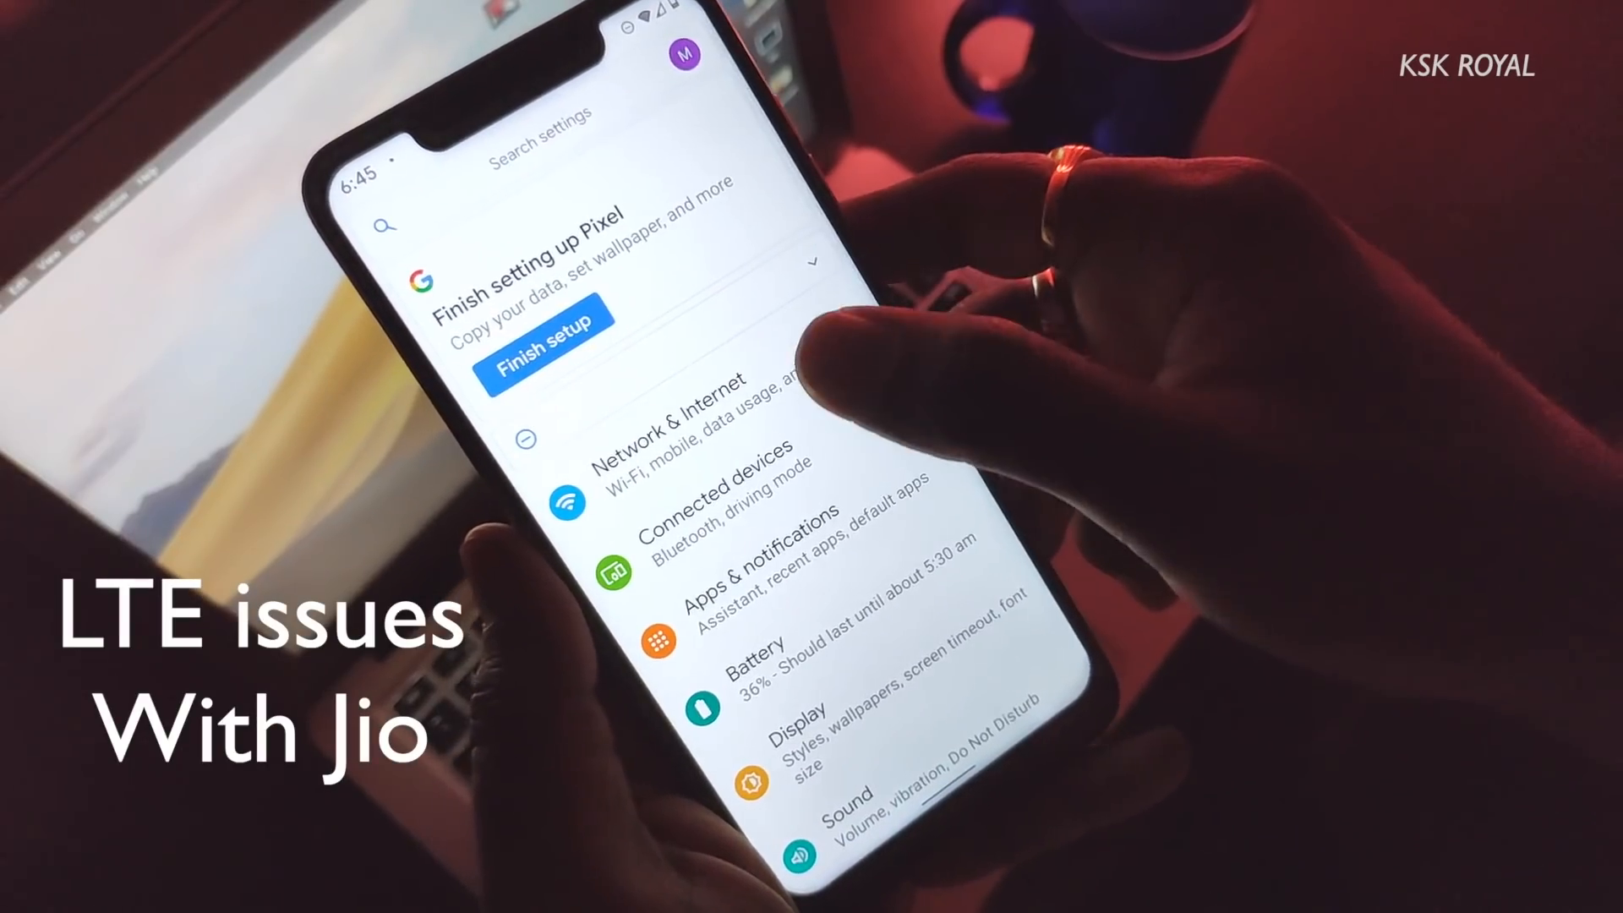
# Open the Jio 4G mobile network page and scroll through data usage, roaming and VoLTE options.
pyautogui.click(683, 435)
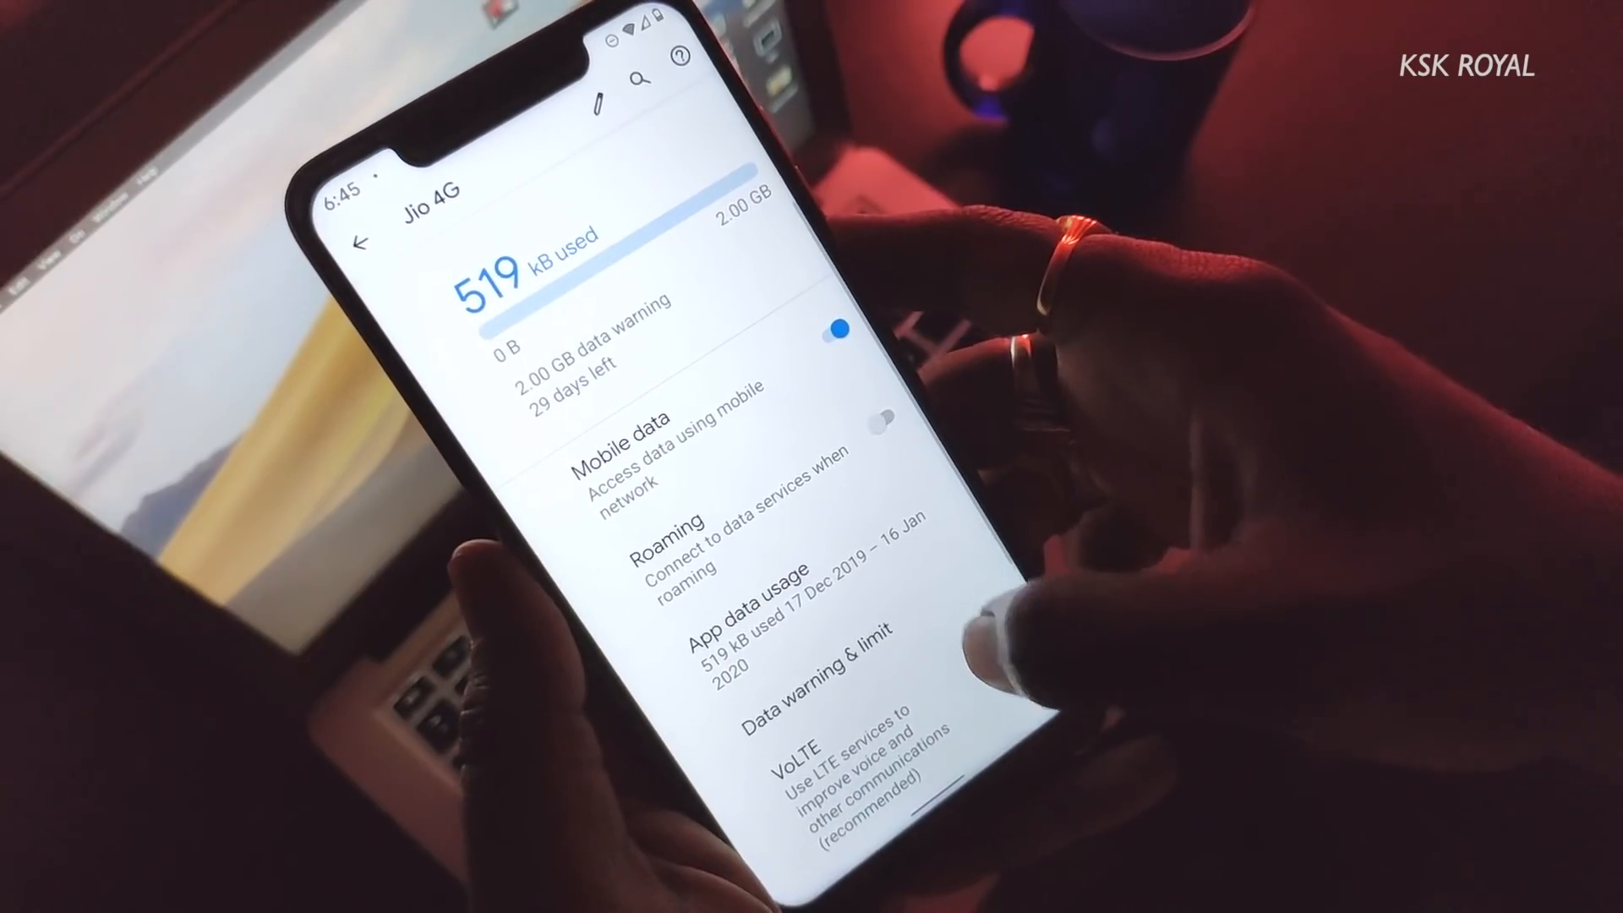
pyautogui.scroll(-3)
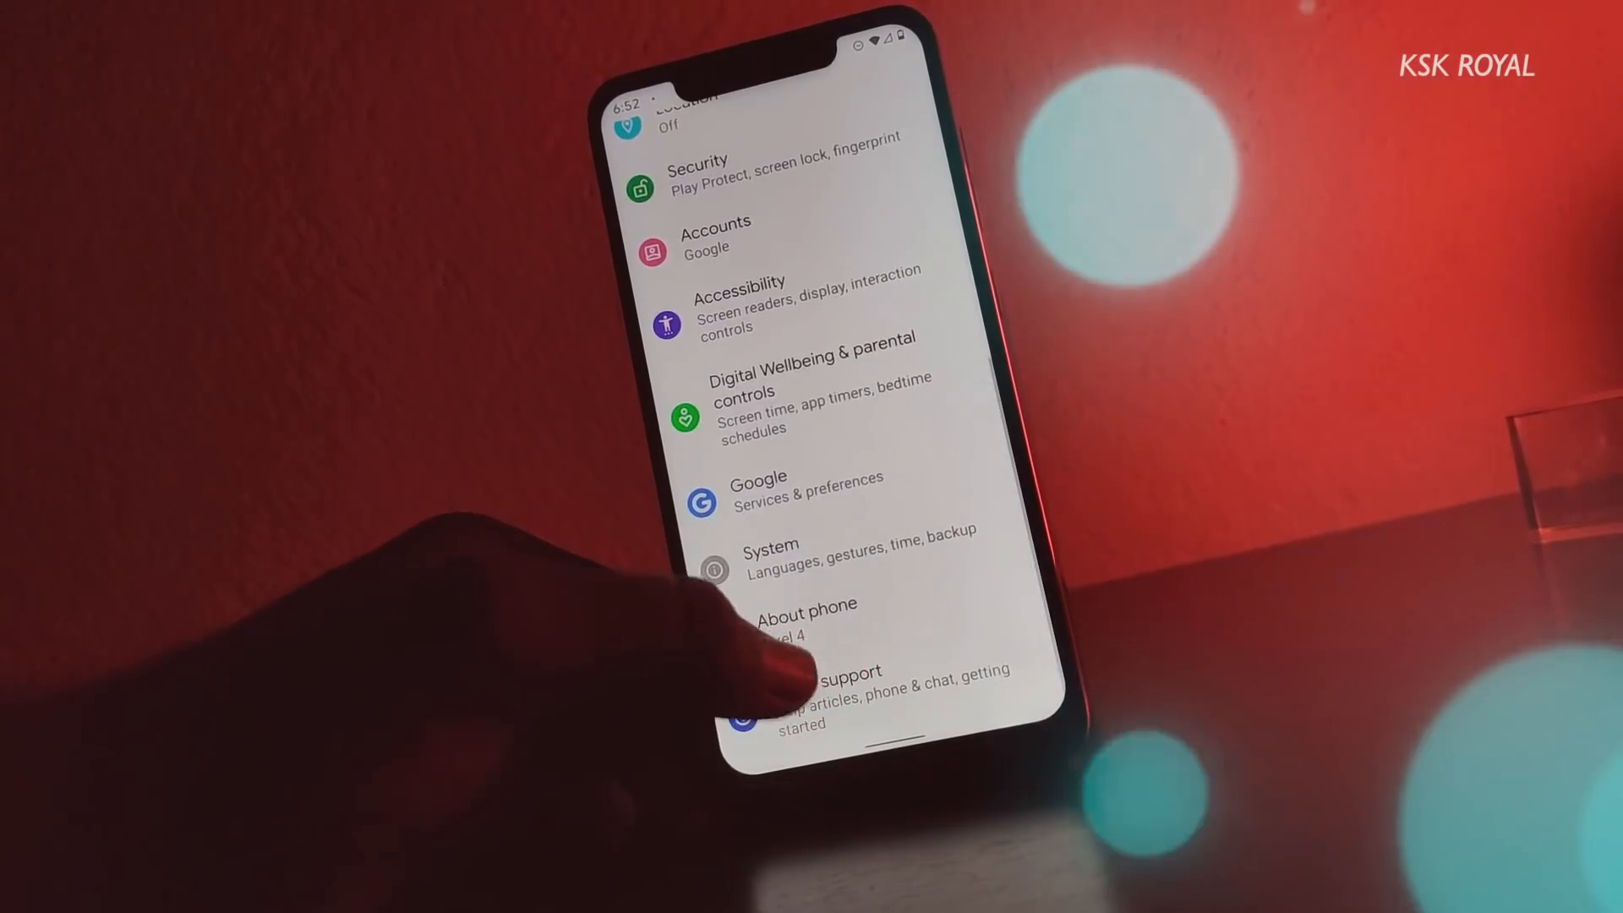
# Check that Screen attention is on under Display, then return to the main settings list.
pyautogui.scroll(-3)
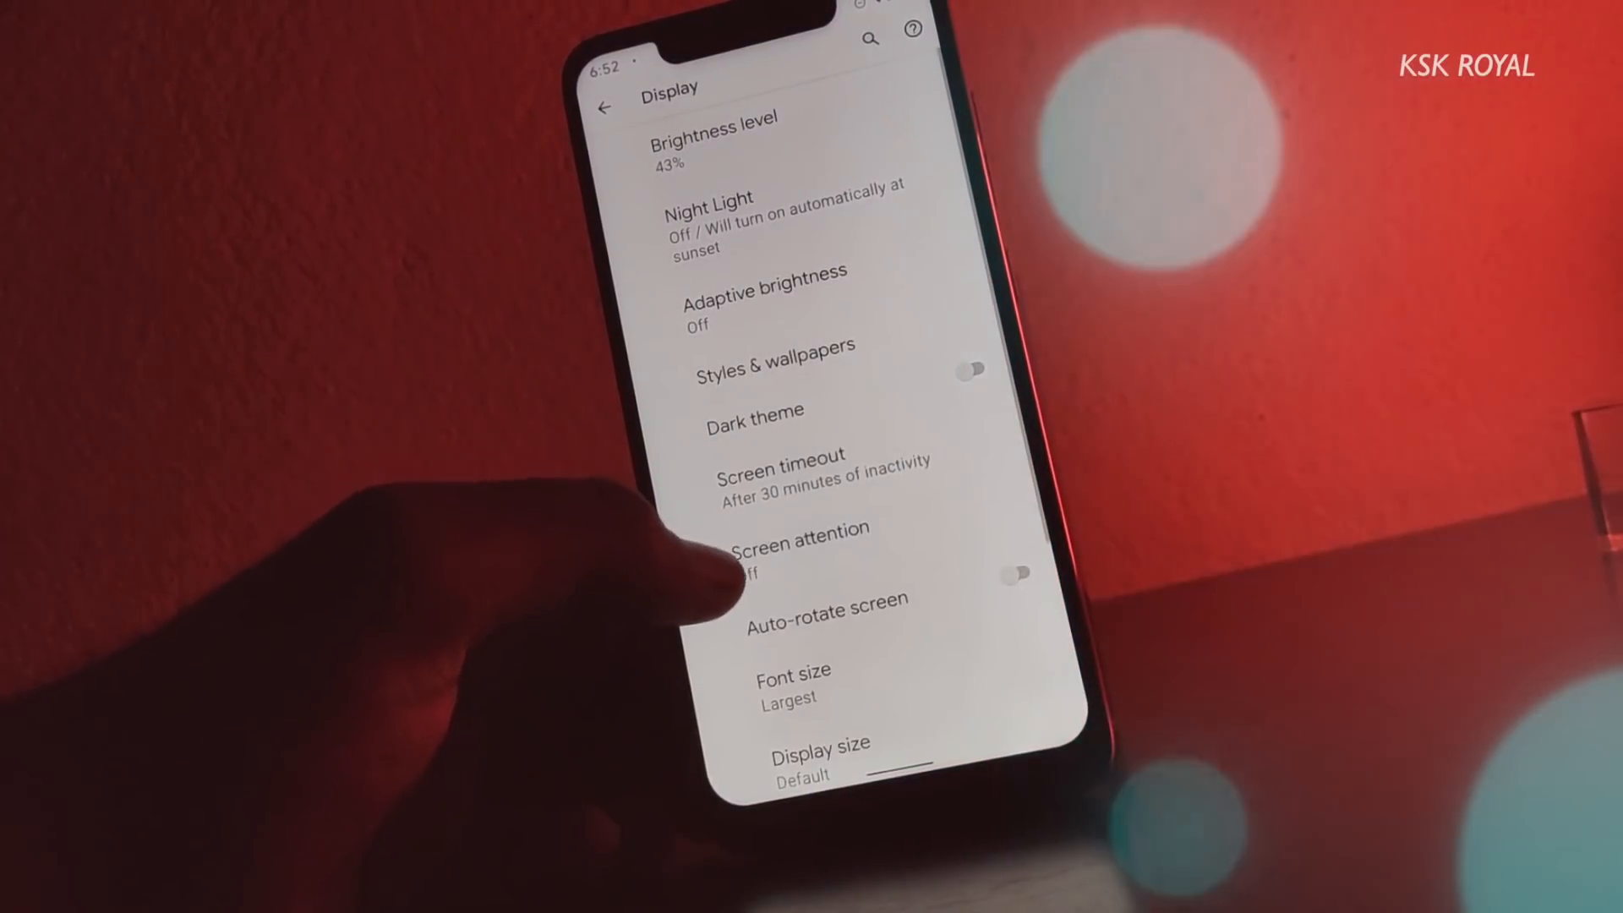
pyautogui.click(799, 537)
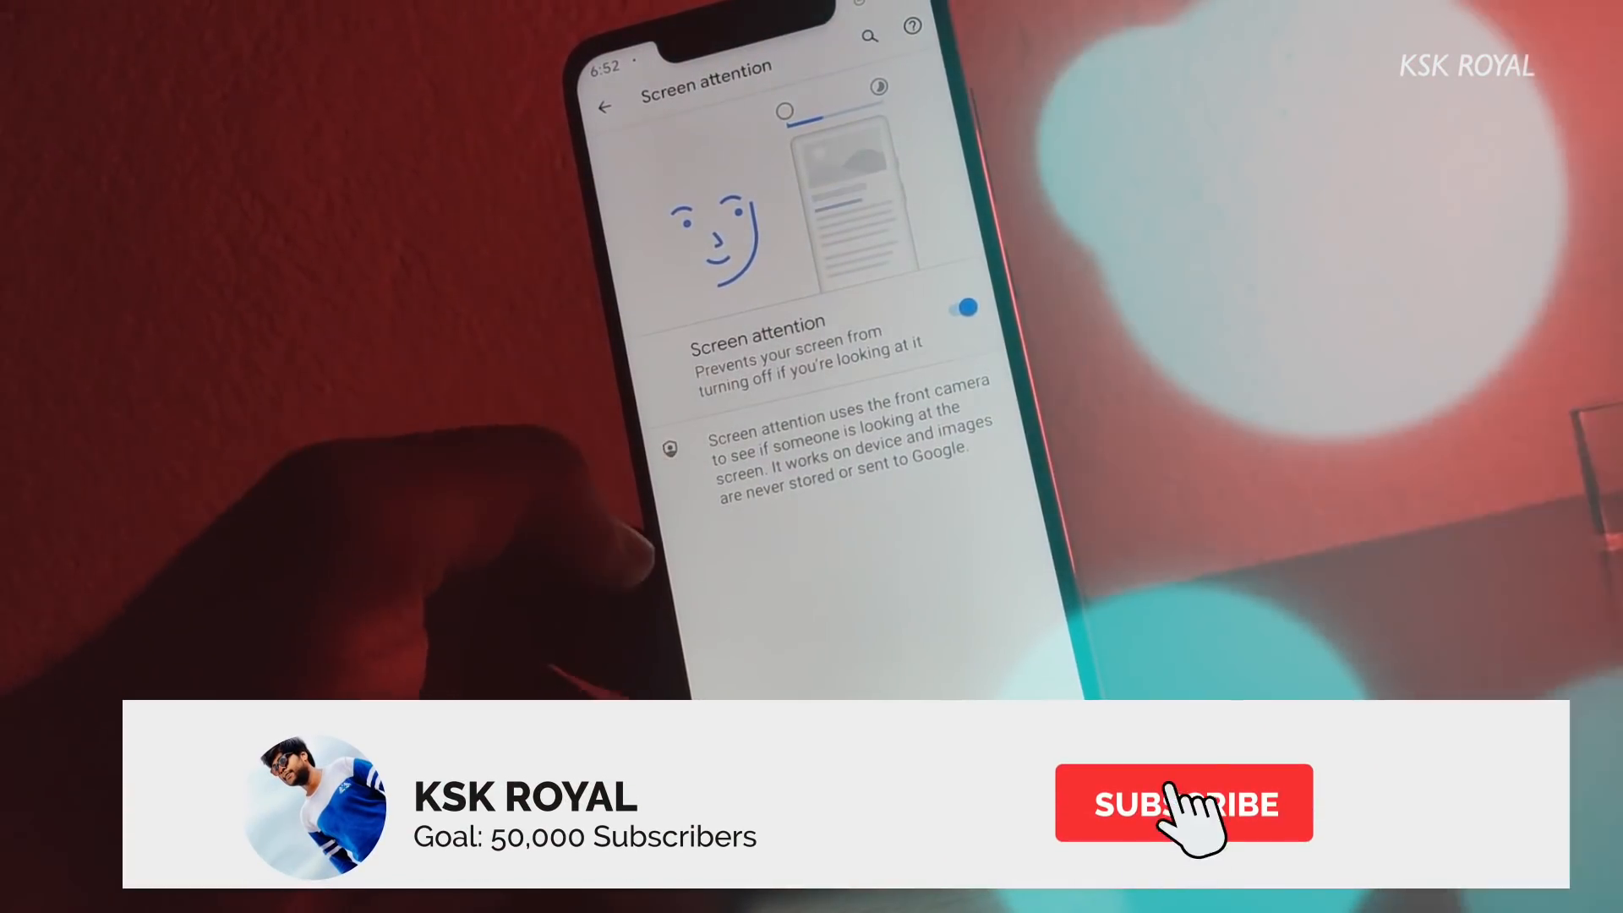
pyautogui.click(1183, 803)
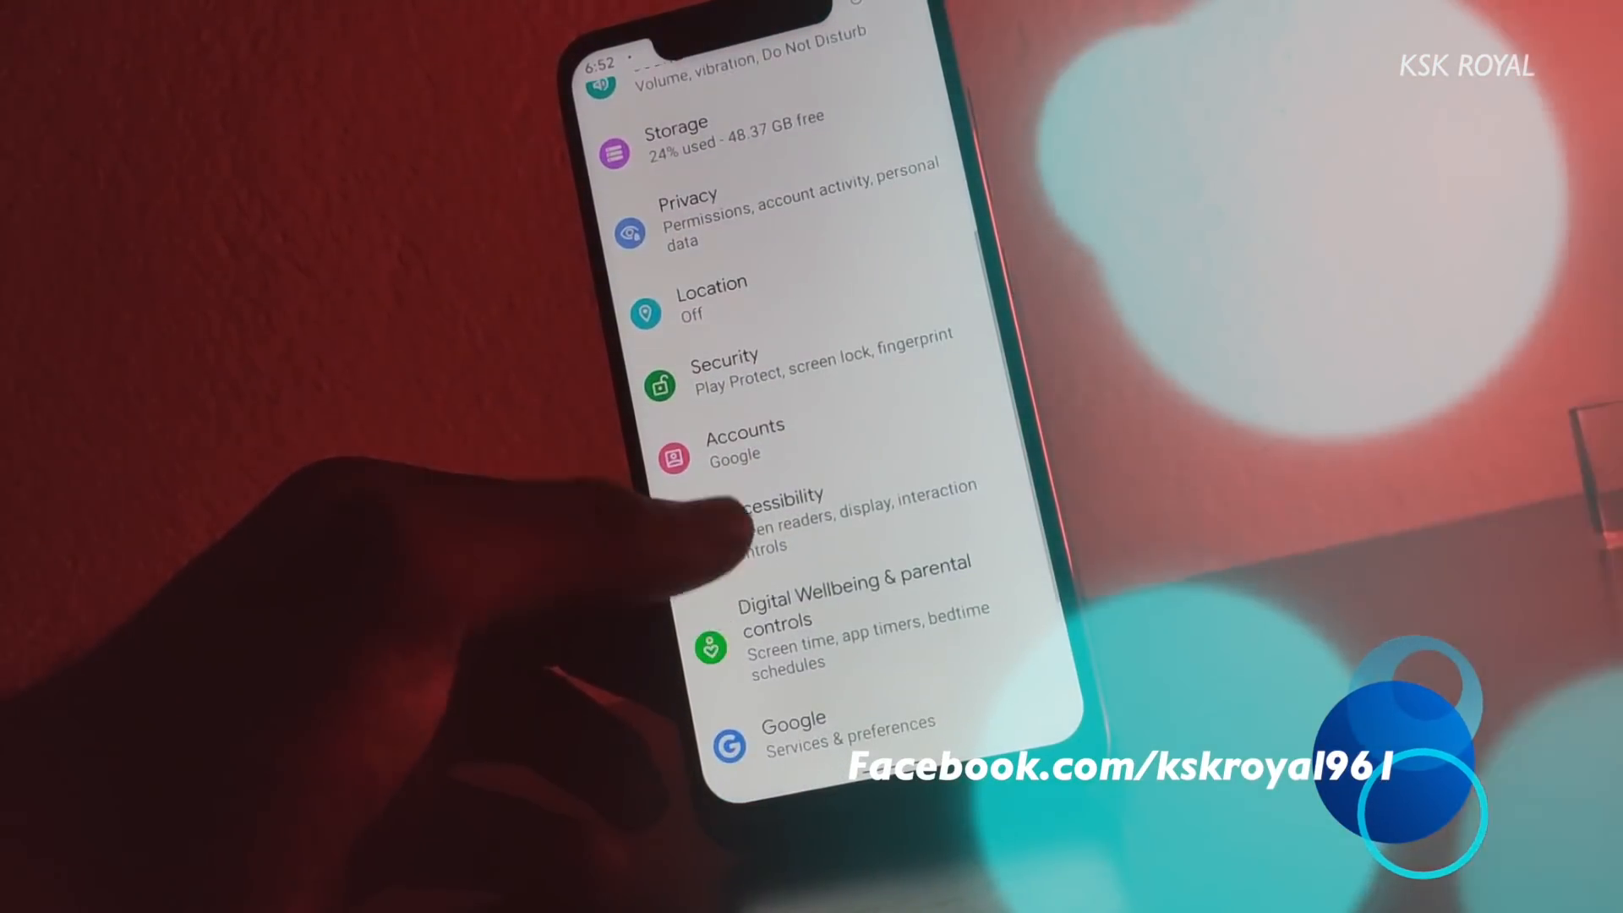
# Enter Security, unlock Smart Lock with the device PIN, then return to the Security page.
pyautogui.click(725, 372)
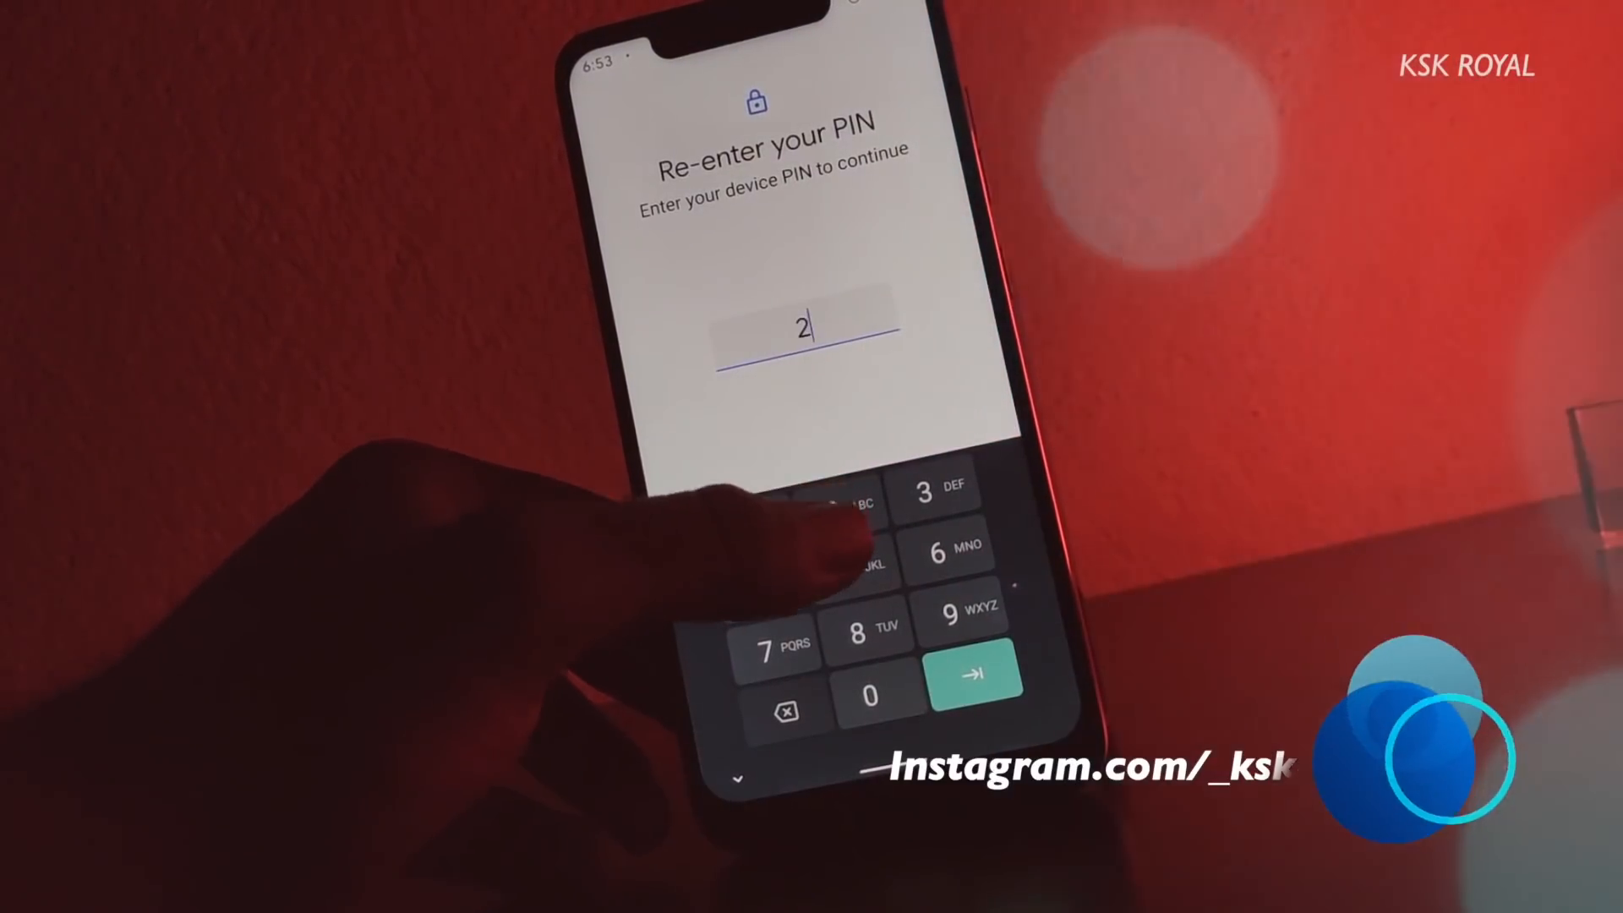
pyautogui.click(840, 546)
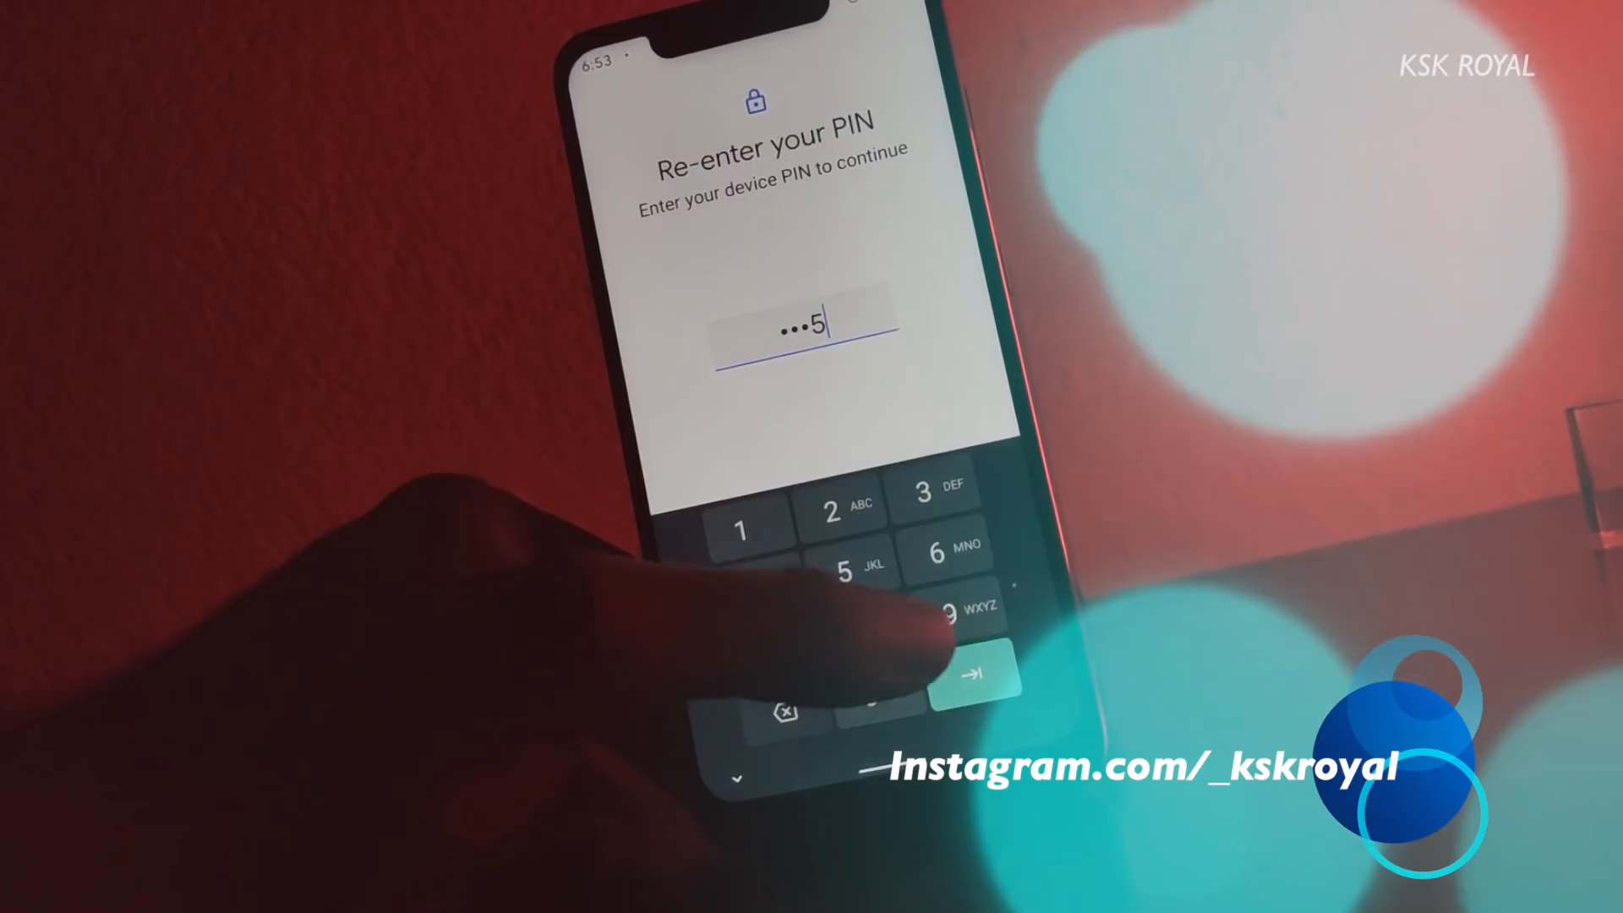
pyautogui.click(973, 674)
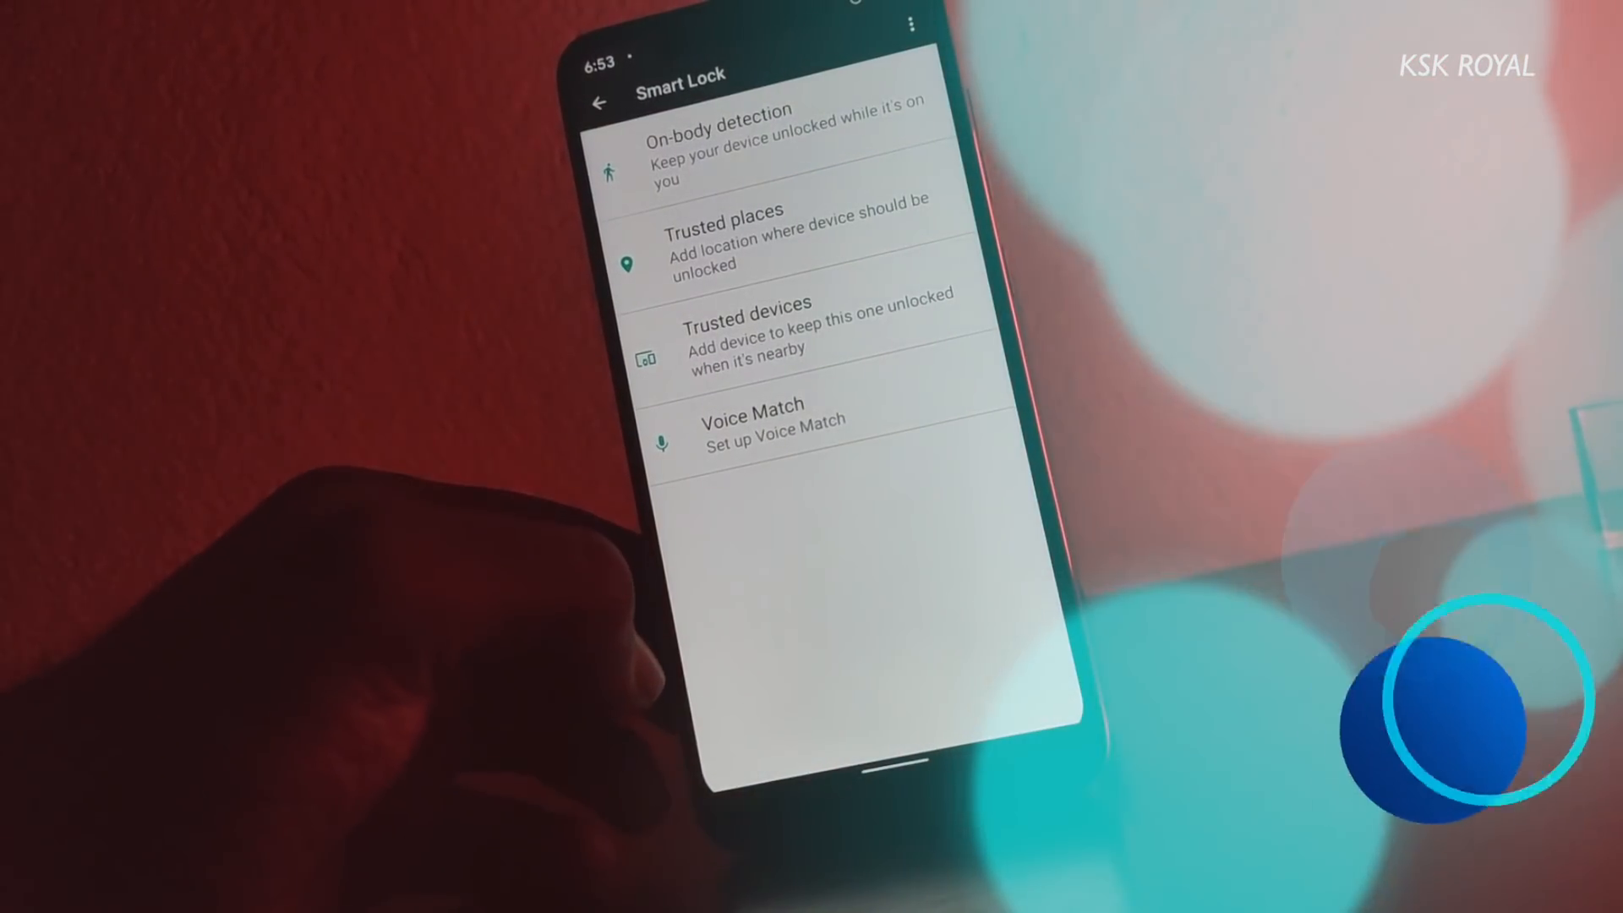
pyautogui.click(597, 102)
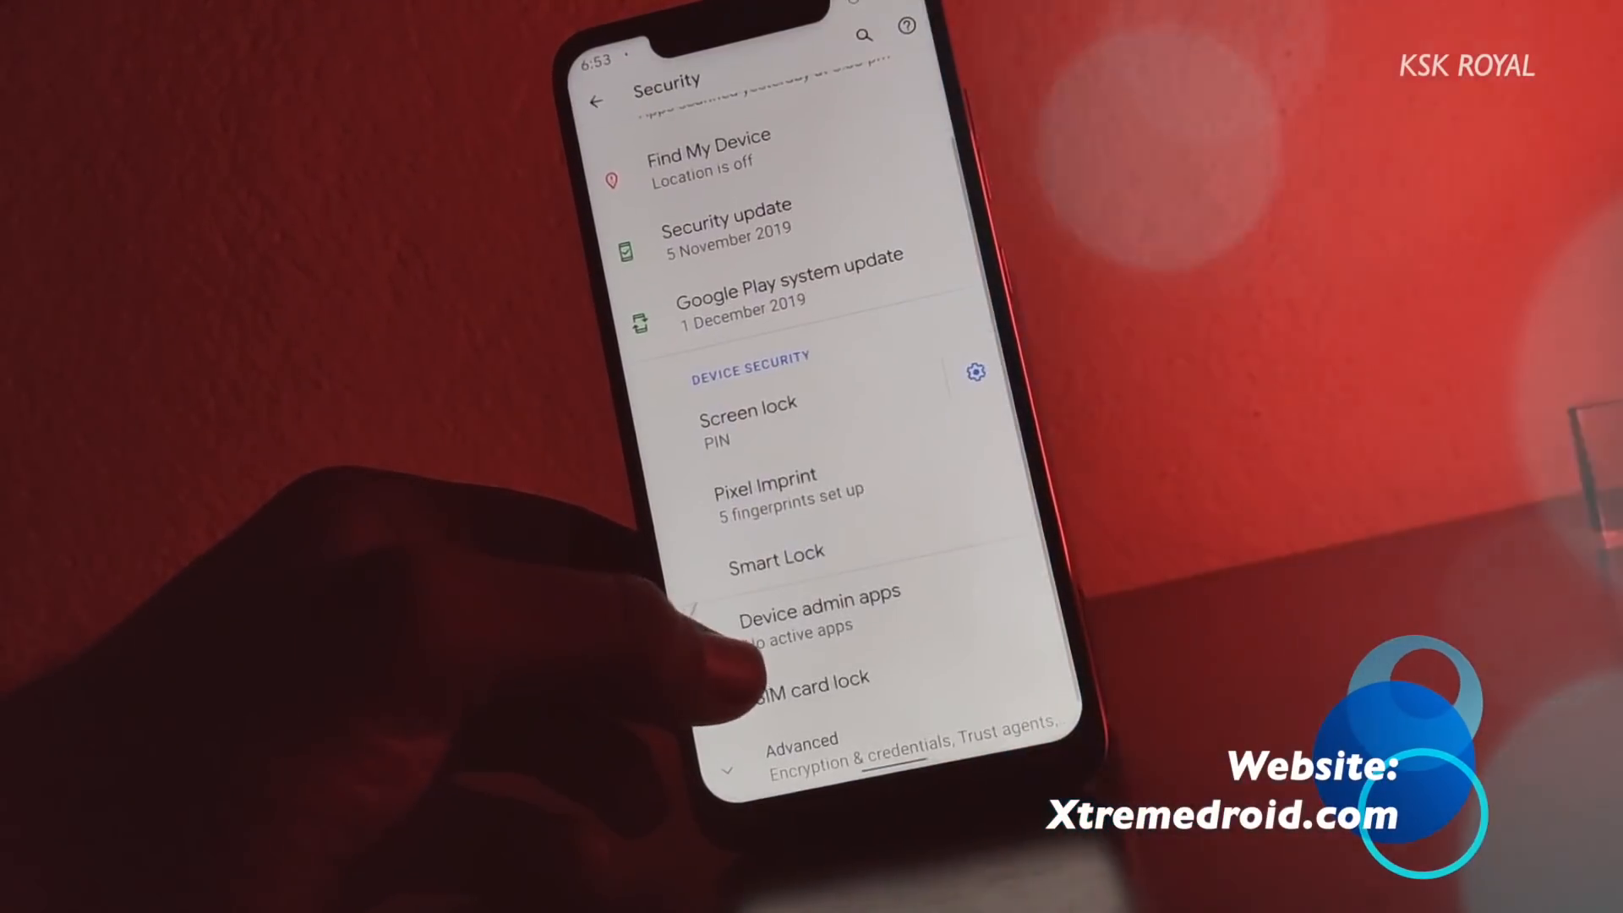